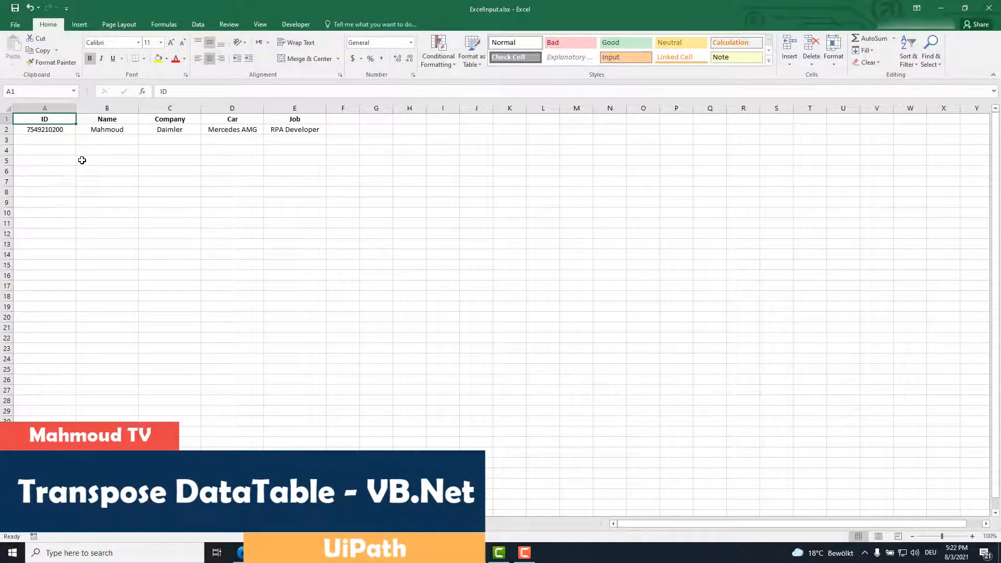
Check the Sheet1 table in A1:D2, then switch to the empty Output sheet at A1
{"action": "left_click_drag", "start_coordinate": [43, 119], "coordinate": [231, 128]}
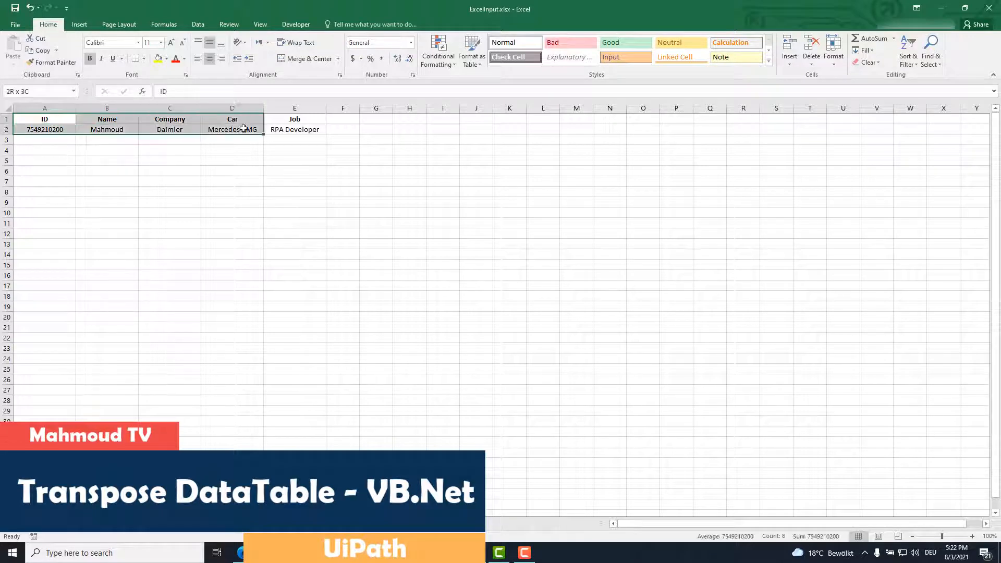
{"action": "left_click", "coordinate": [45, 150]}
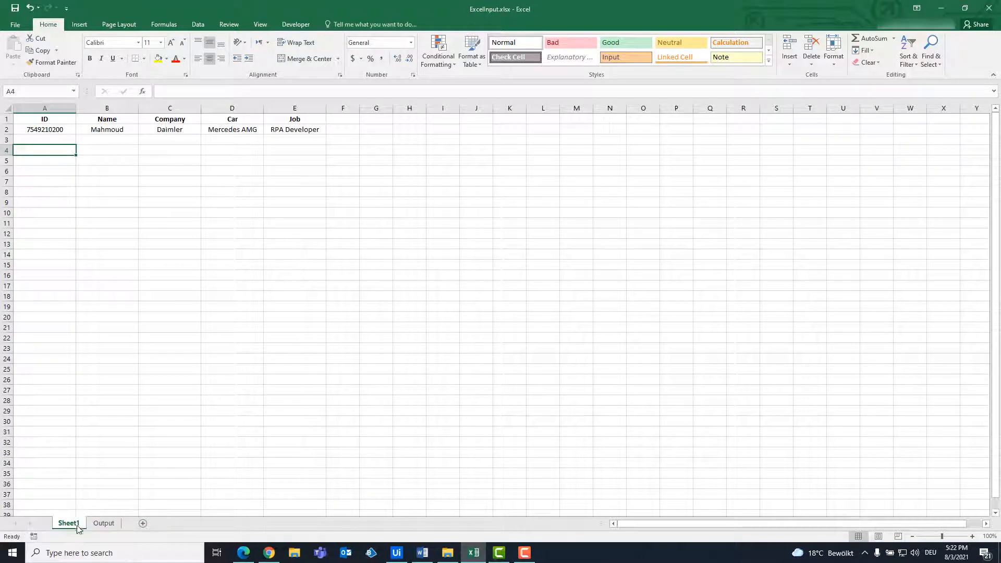
{"action": "left_click", "coordinate": [103, 523]}
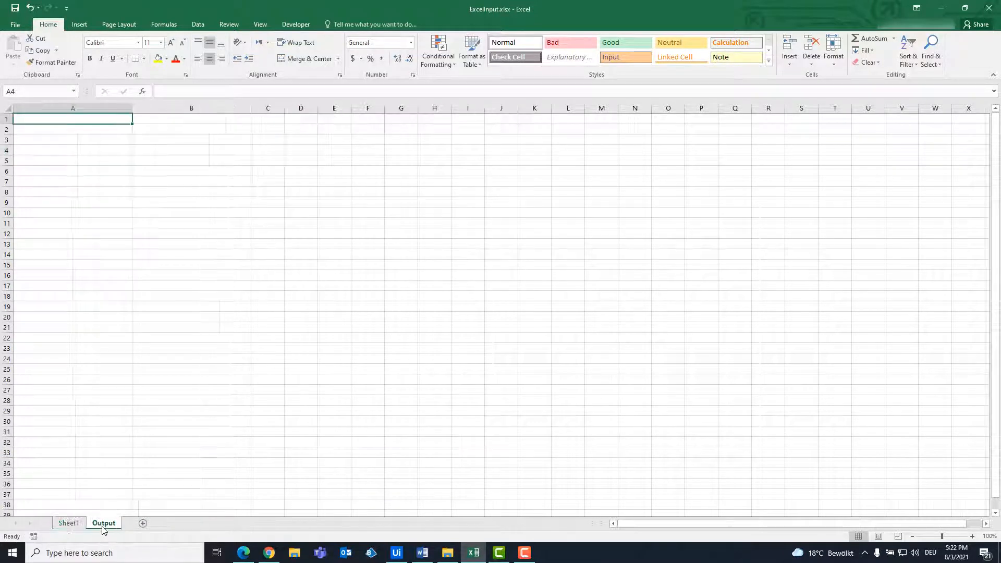
{"action": "left_click", "coordinate": [103, 523]}
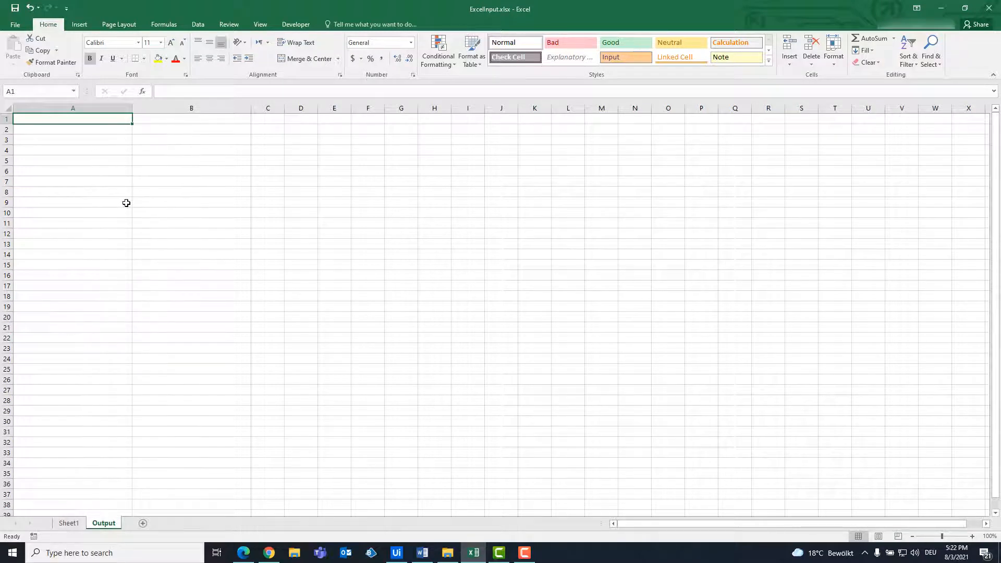
{"action": "mouse_move", "coordinate": [988, 8]}
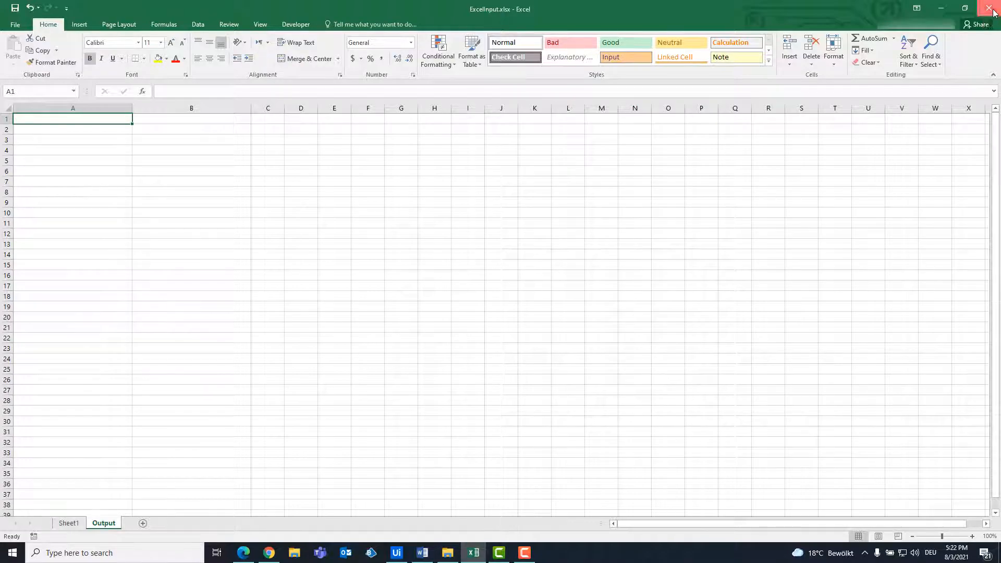
Close the ExcelInput workbook and copy the path of ExcelInput.xlsx in C:\Temp
{"action": "left_click", "coordinate": [993, 9]}
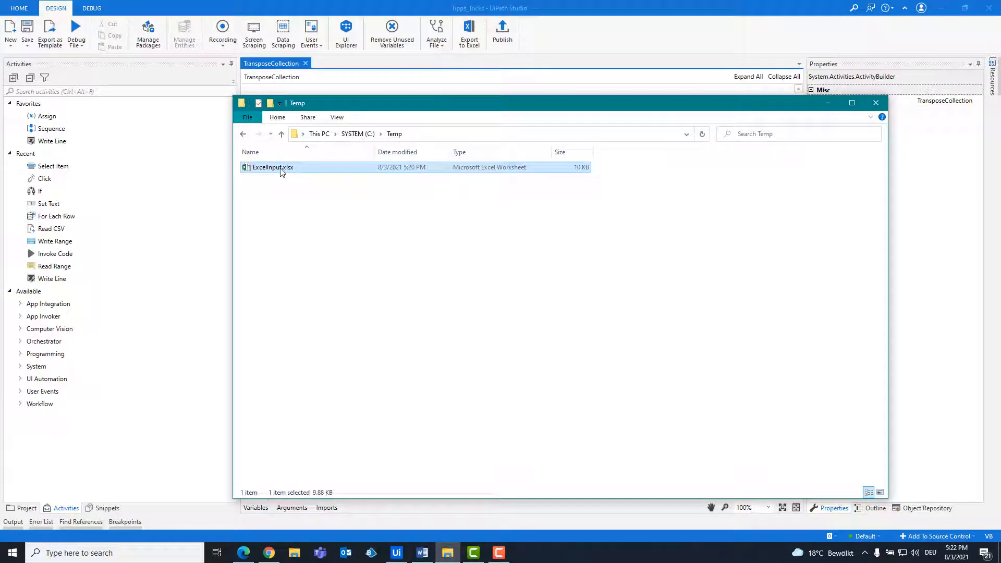
{"action": "right_click", "coordinate": [272, 167]}
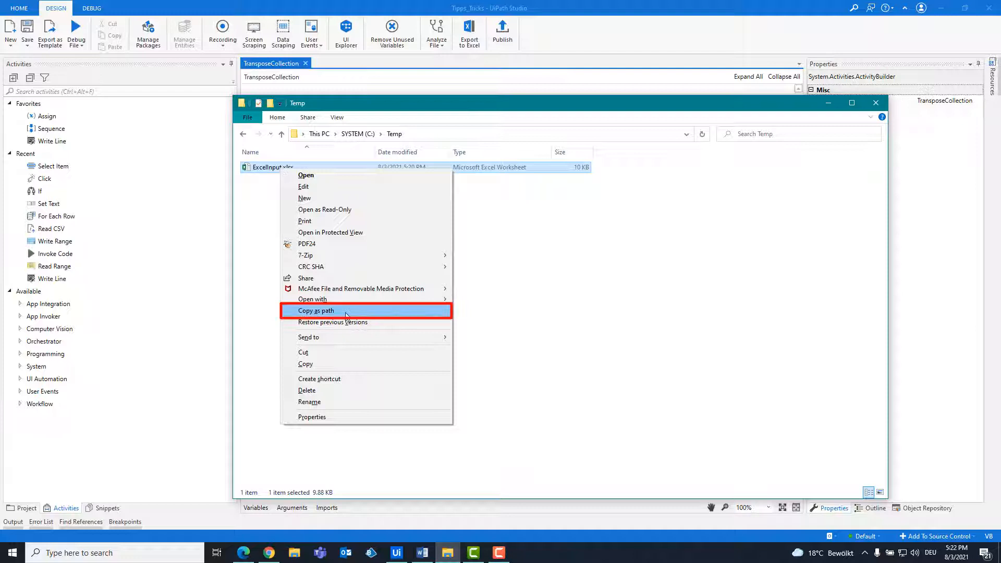
{"action": "left_click", "coordinate": [316, 310]}
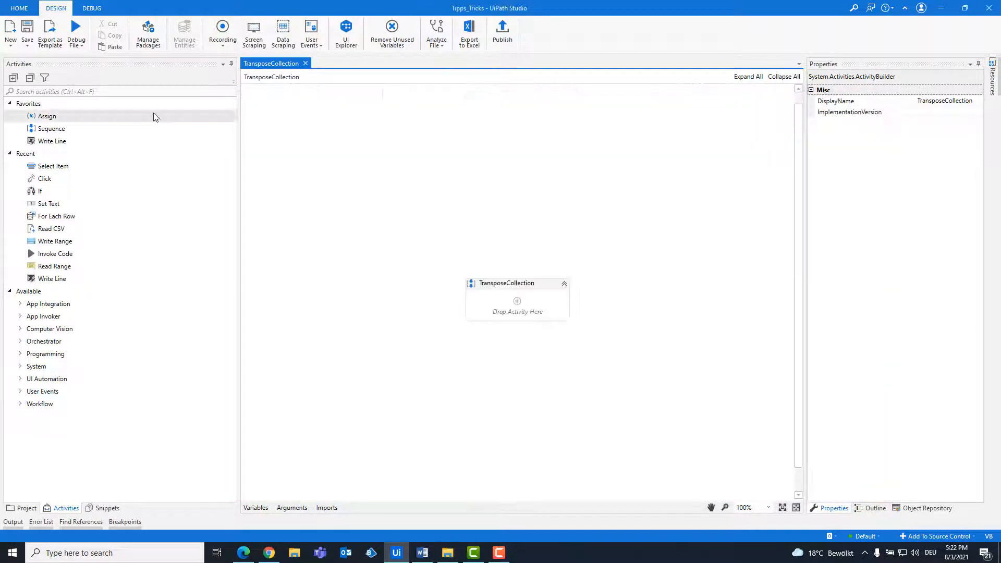
Add Read Range for C:\Temp\ExcelInput.xlsx Sheet1, outputting to new DataTable variable in_Excel
{"action": "type", "text": "read range"}
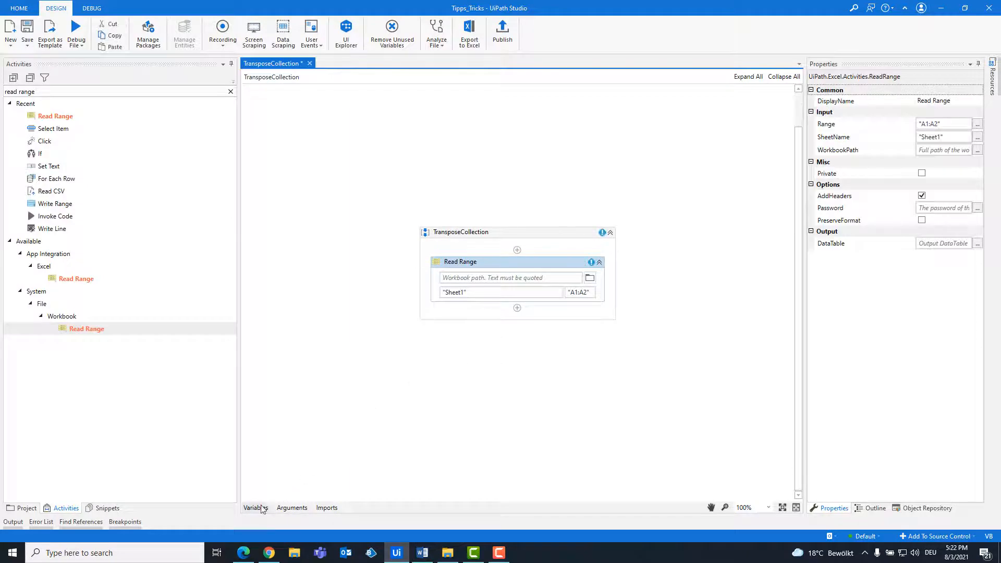
{"action": "left_click", "coordinate": [255, 507]}
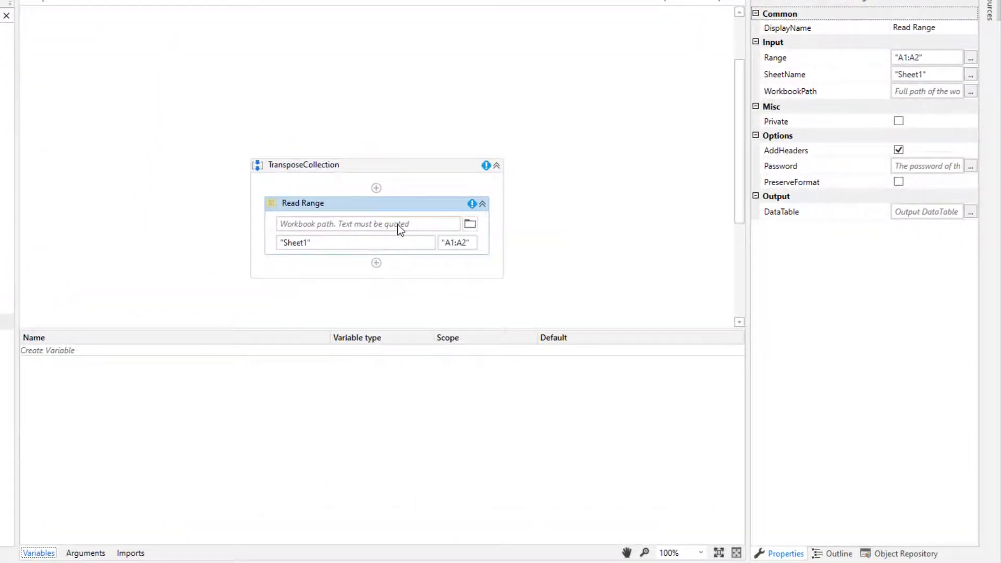
{"action": "type", "text": "\"C:\\Temp\\ExcelInput.xlsx\""}
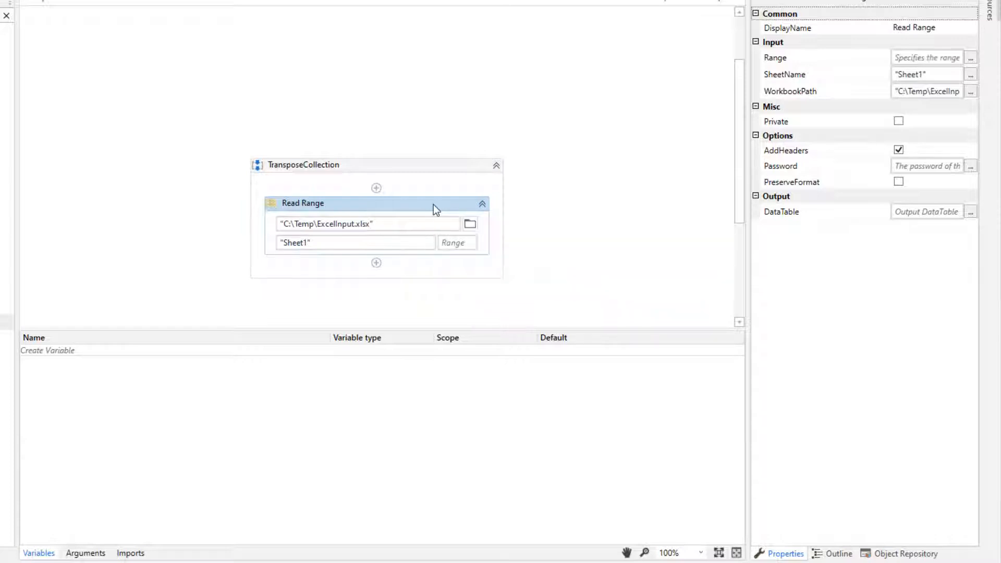
{"action": "left_click", "coordinate": [926, 211]}
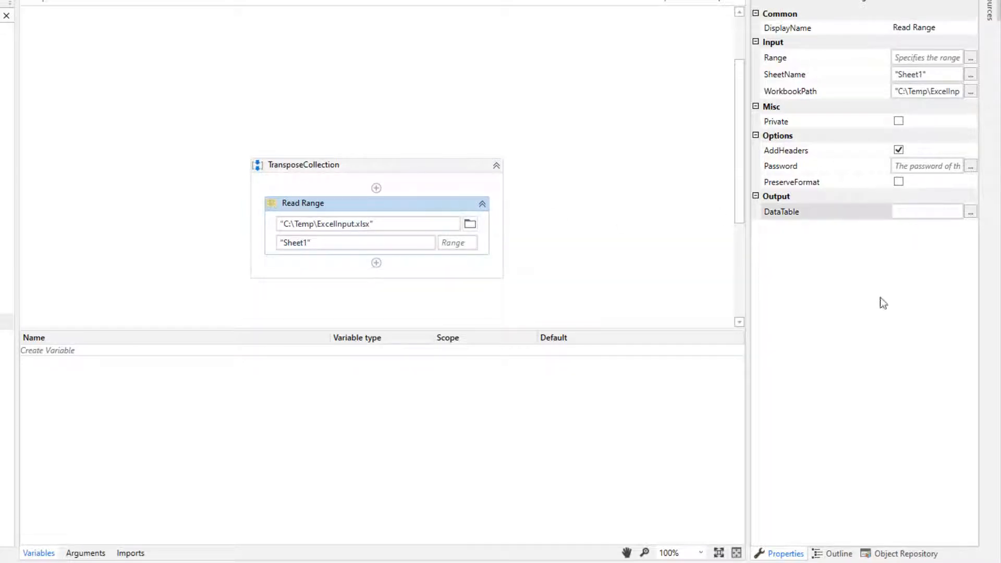
{"action": "type", "text": "Set Var: in_EP"}
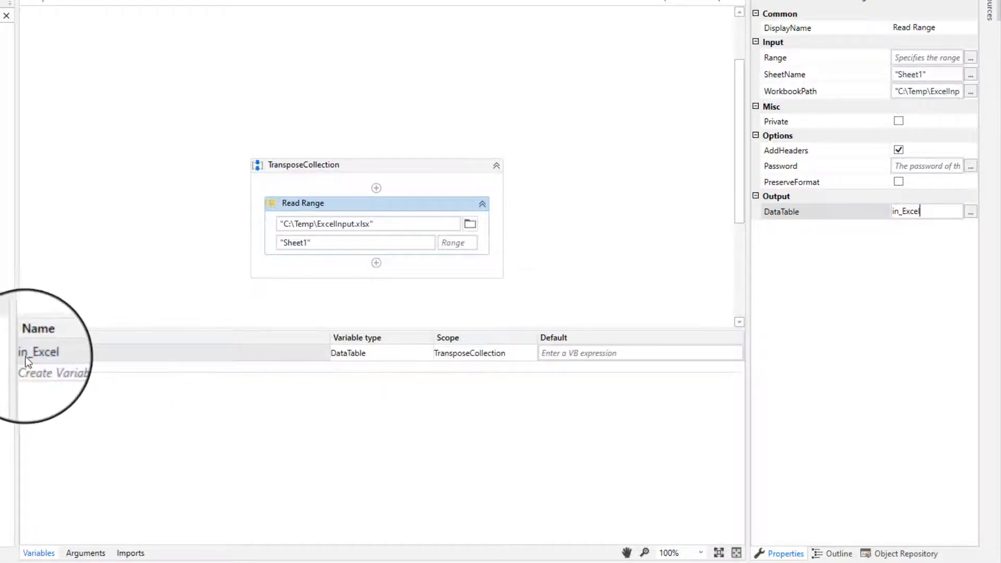
Create the variable out_Excel with type System.Data.DataTable
{"action": "left_click", "coordinate": [54, 373]}
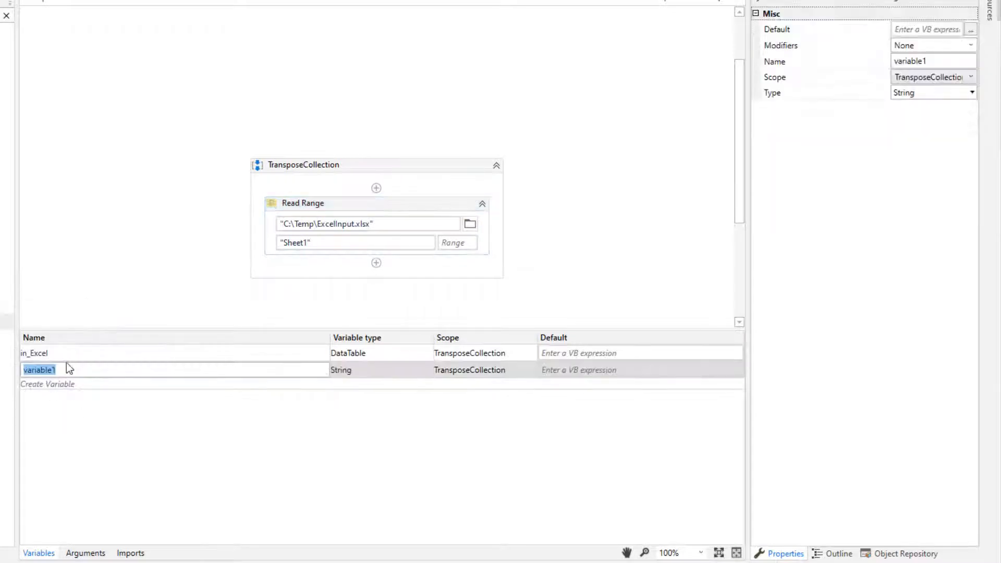
{"action": "type", "text": "out_E"}
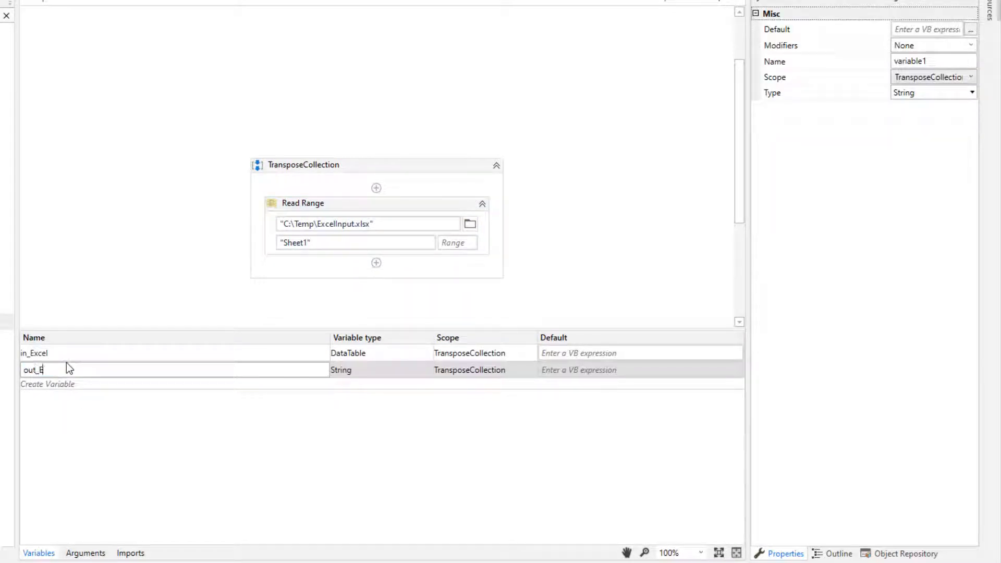
{"action": "type", "text": "xcel"}
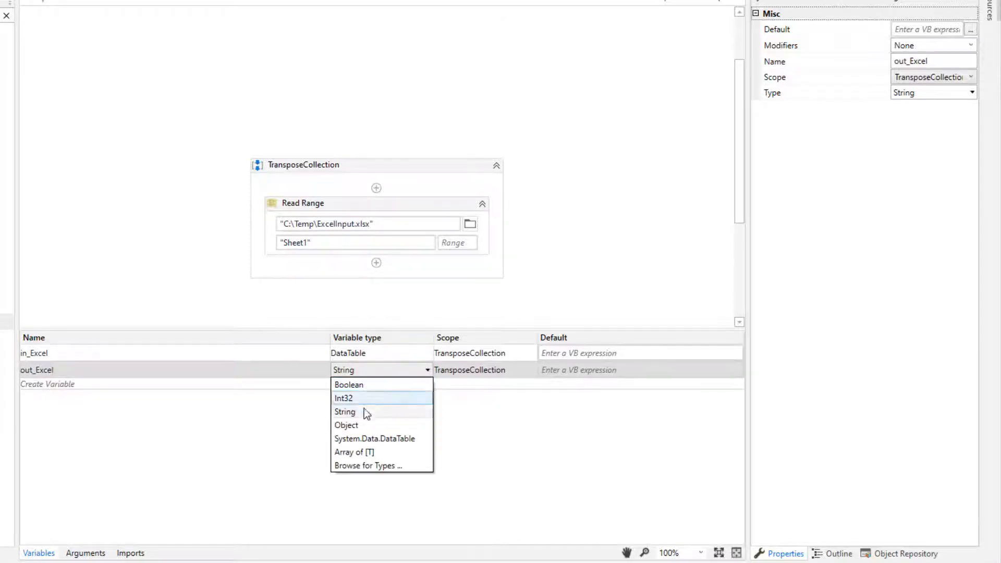
{"action": "left_click", "coordinate": [374, 439]}
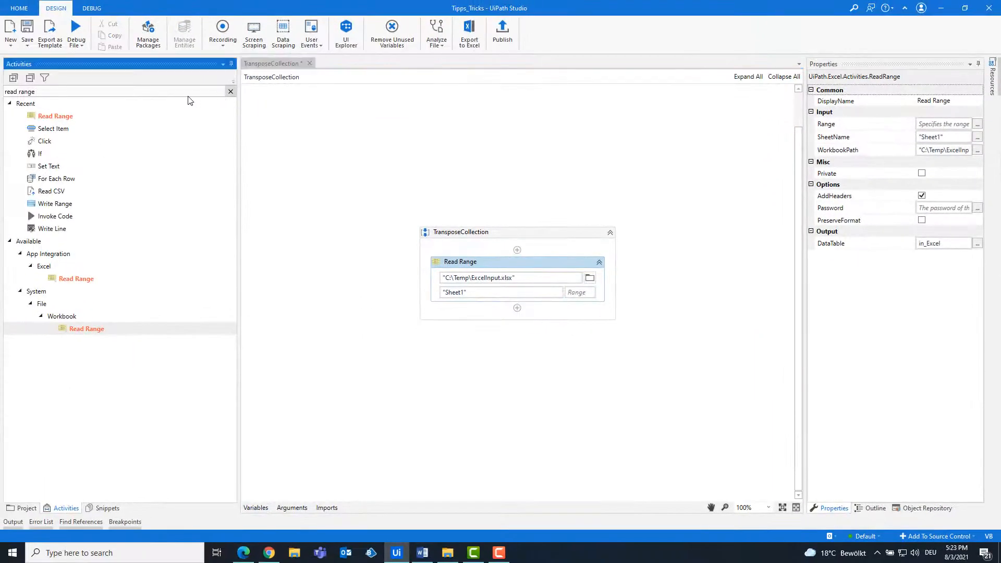
Find Invoke Code by searching 'invoke' and place it under Read Range
{"action": "type", "text": "invoke"}
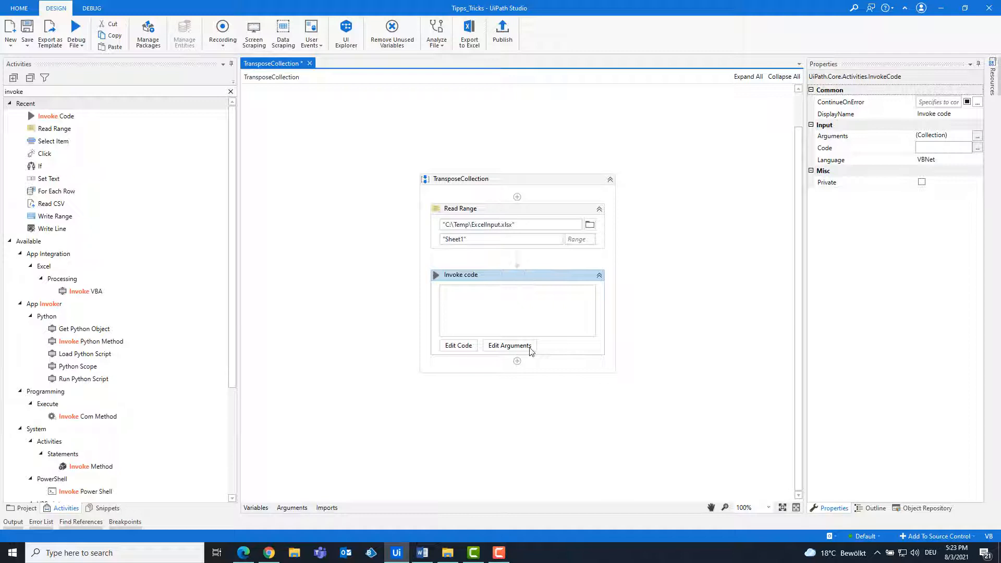
Add DataTable arguments inCollection (In, in_Excel) and outCollection (Out, out_Excel)
{"action": "left_click", "coordinate": [509, 346]}
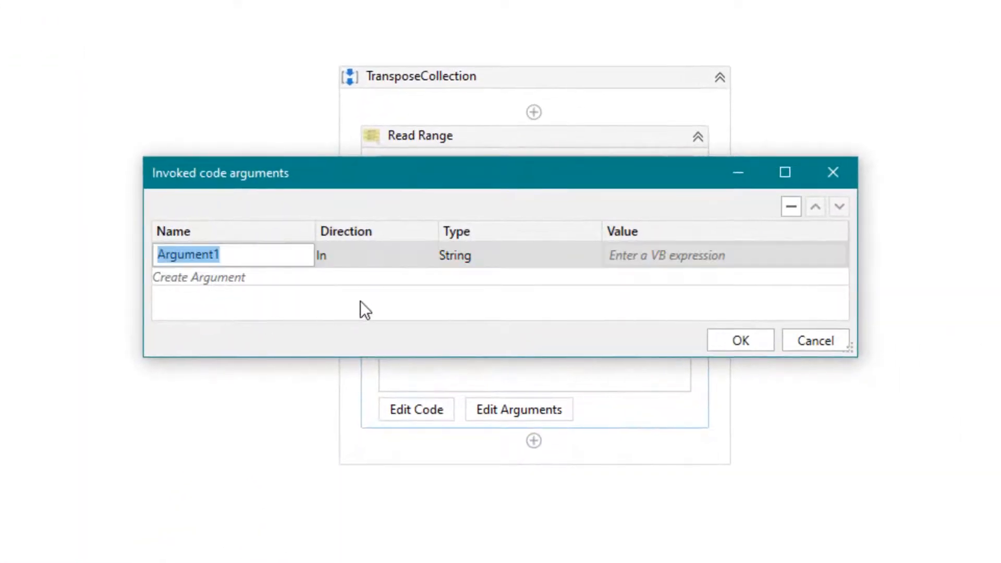
{"action": "type", "text": "inCollection"}
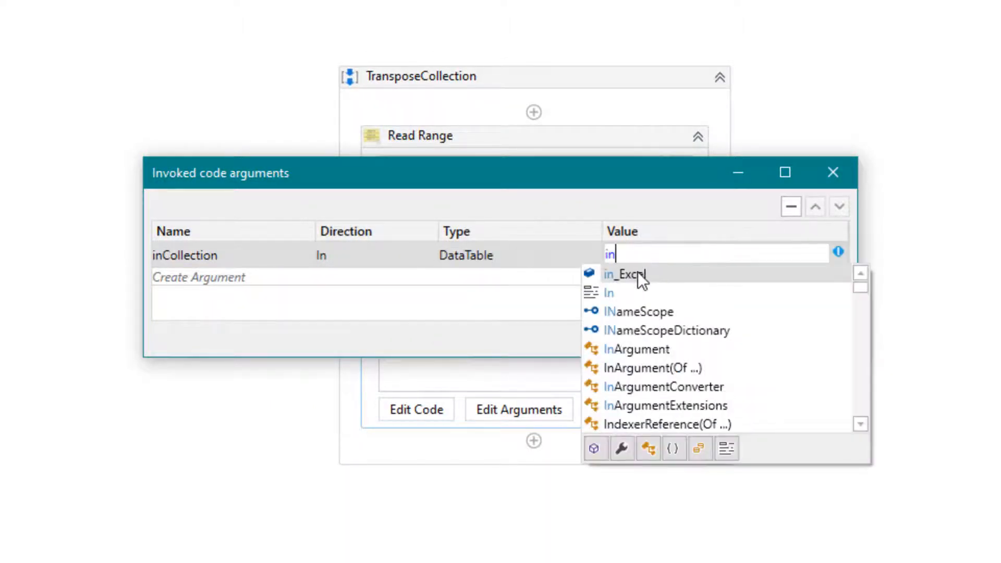
{"action": "left_click", "coordinate": [625, 274]}
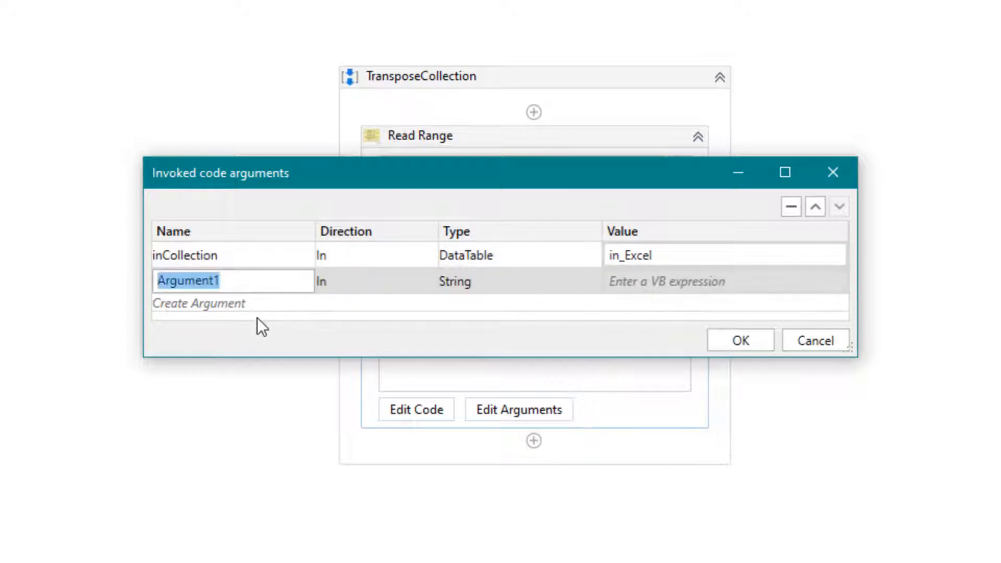
{"action": "type", "text": "outC"}
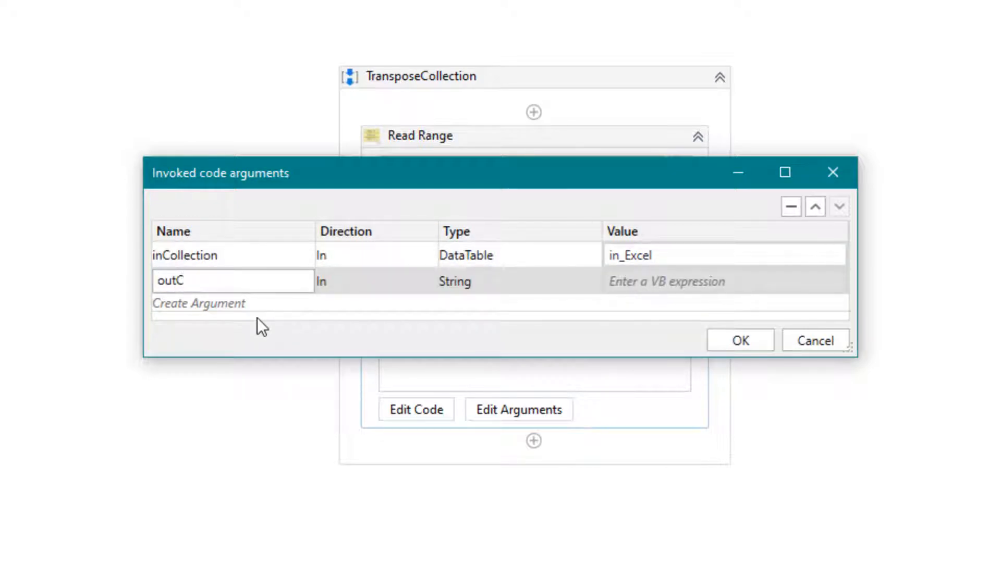
{"action": "type", "text": "ollection"}
{"action": "left_click", "coordinate": [725, 282]}
{"action": "type", "text": "ou"}
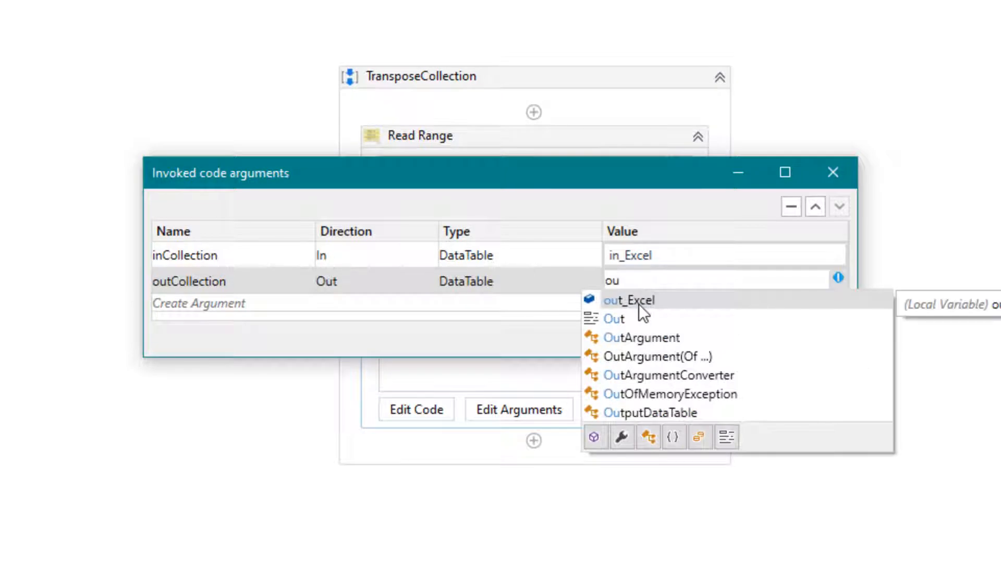
{"action": "left_click", "coordinate": [628, 300]}
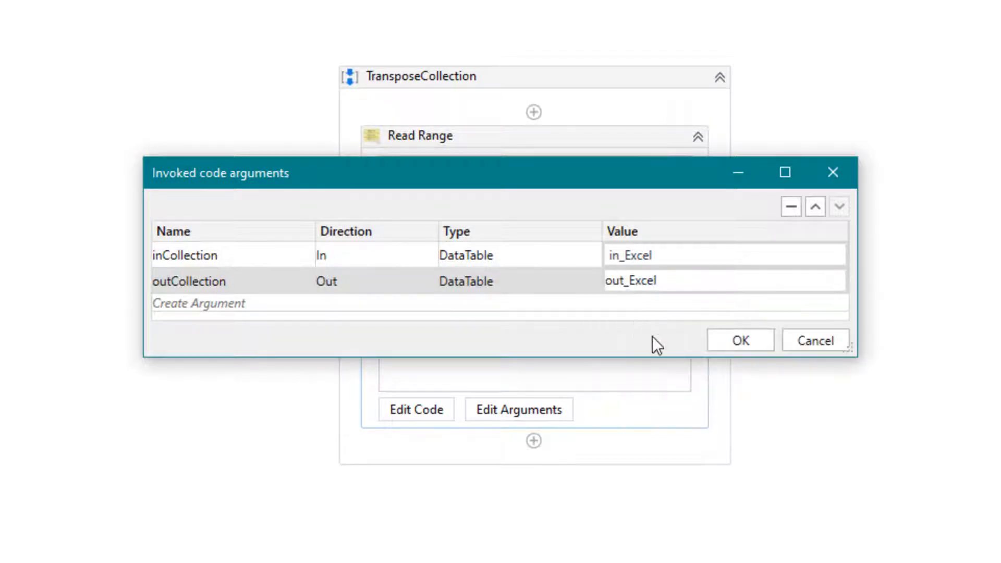
{"action": "left_click", "coordinate": [740, 339]}
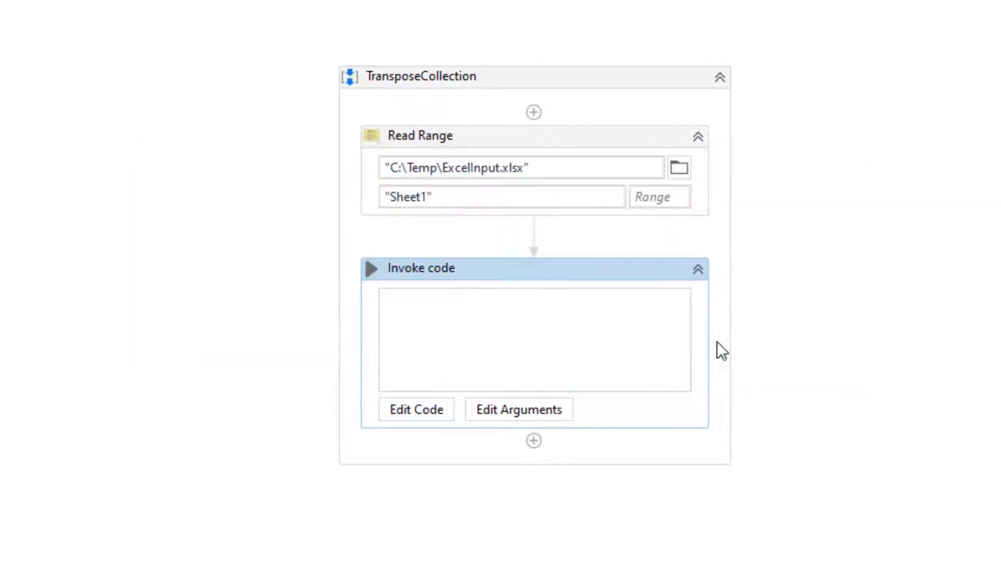
{"action": "mouse_move", "coordinate": [568, 281]}
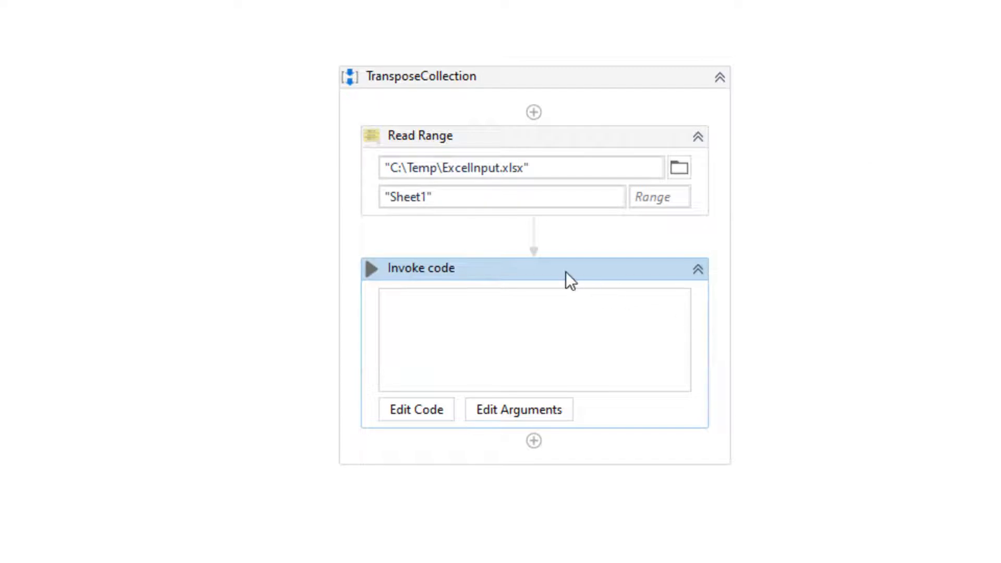
In the code editor, initialize outCollection and add its Name and Value columns
{"action": "left_click", "coordinate": [415, 409]}
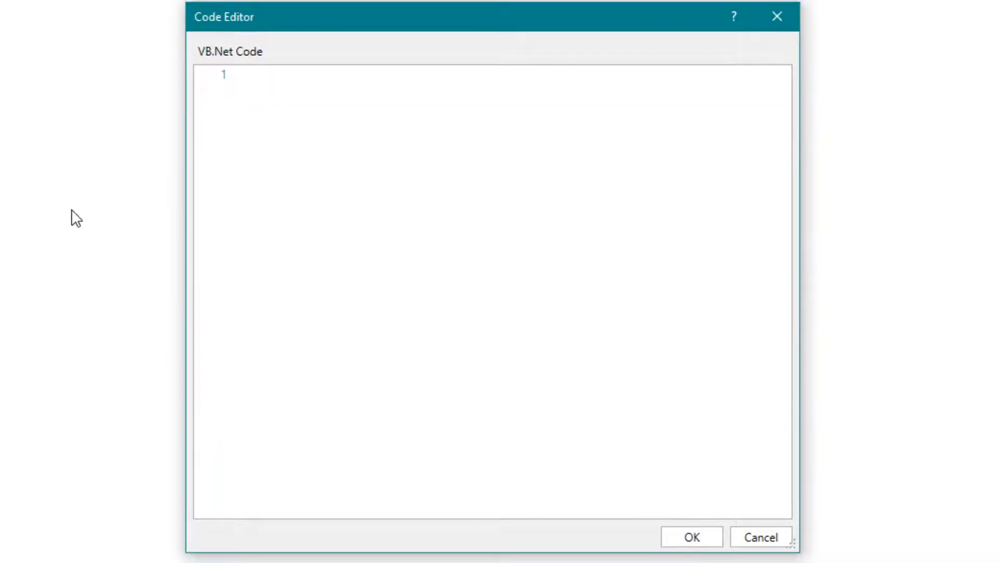
{"action": "type", "text": "outCollection = New DataTable"}
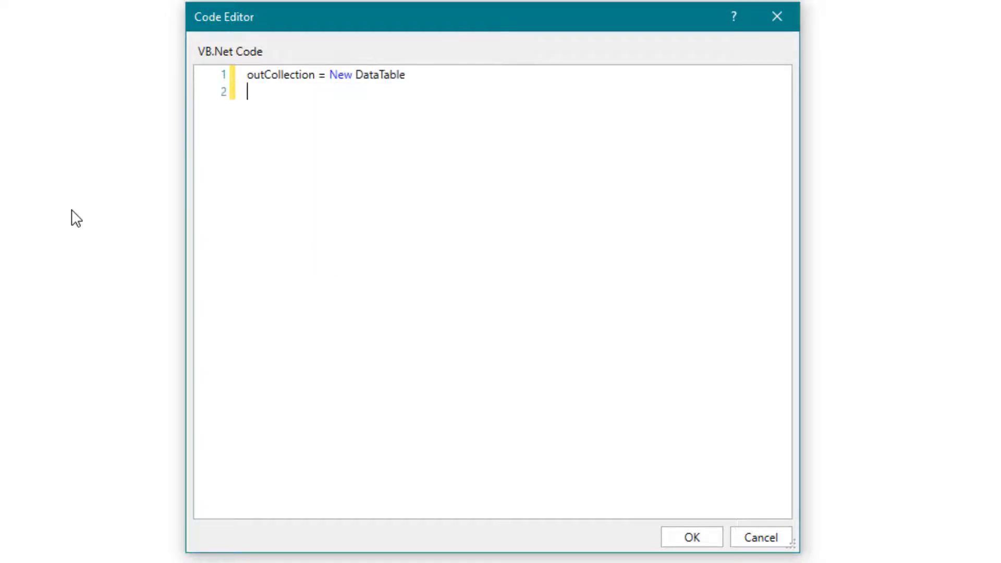
{"action": "type", "text": "outCollection."}
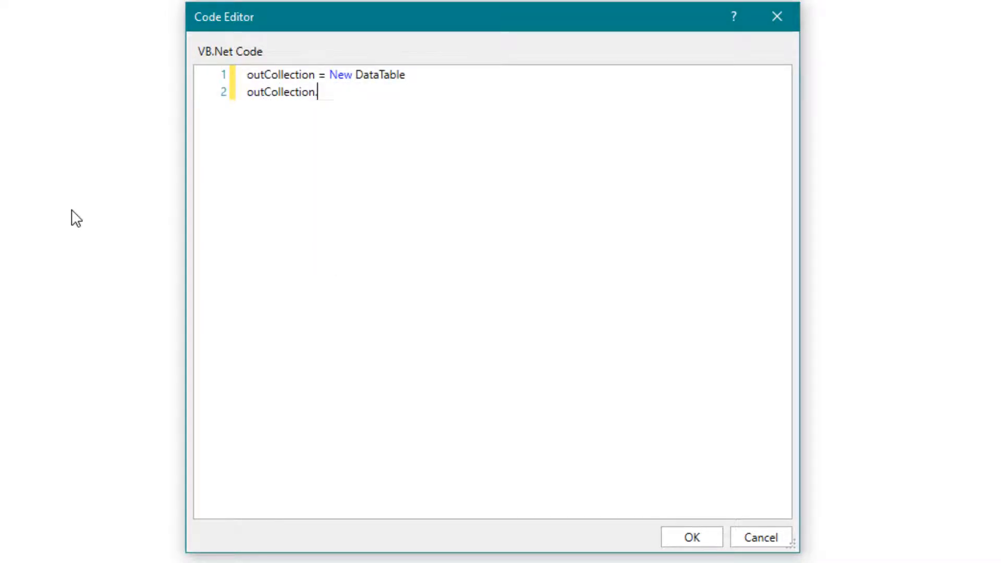
{"action": "type", "text": "Clear"}
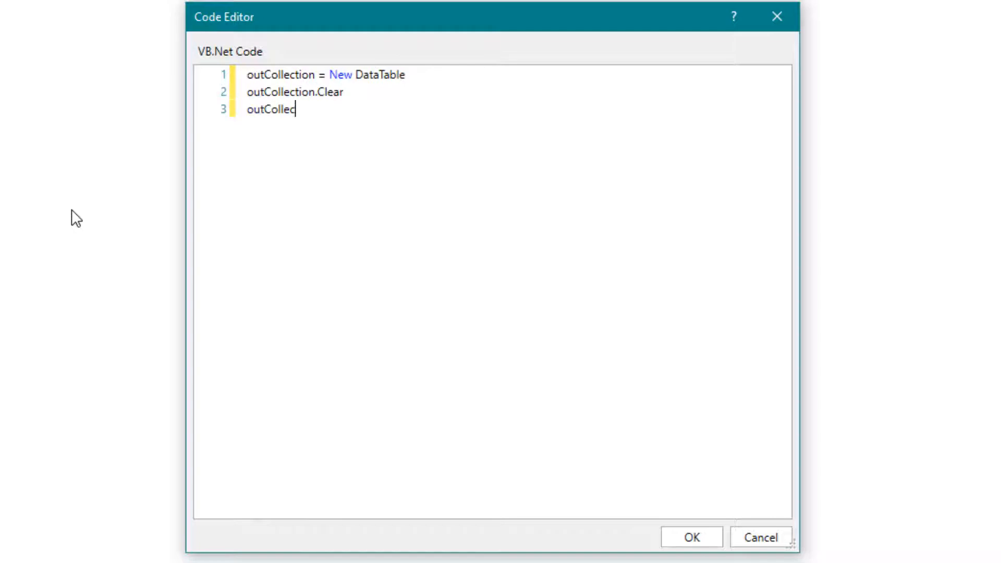
{"action": "type", "text": "tion.Columns."}
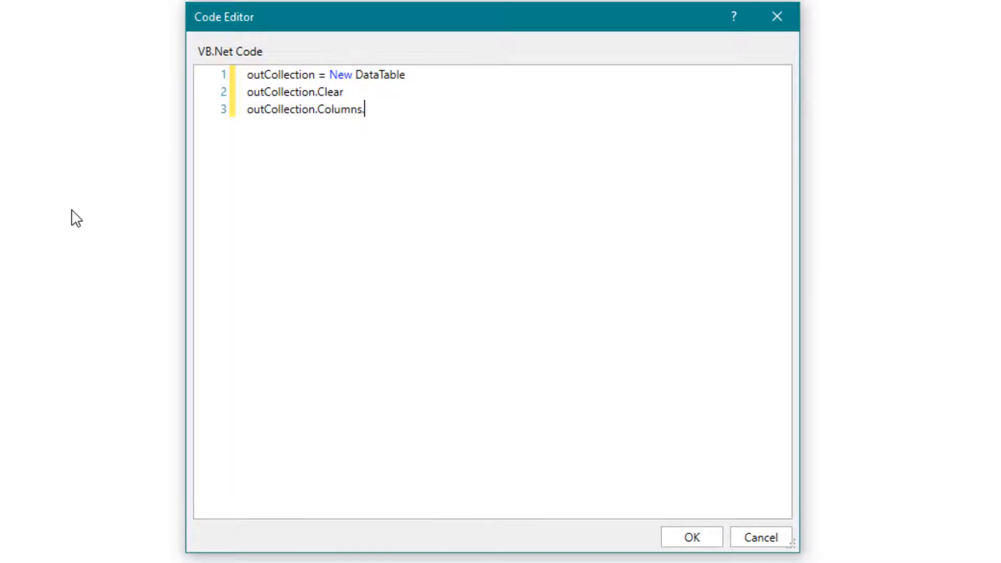
{"action": "type", "text": "Add(\"Name\")"}
{"action": "type", "text": "outCollection."}
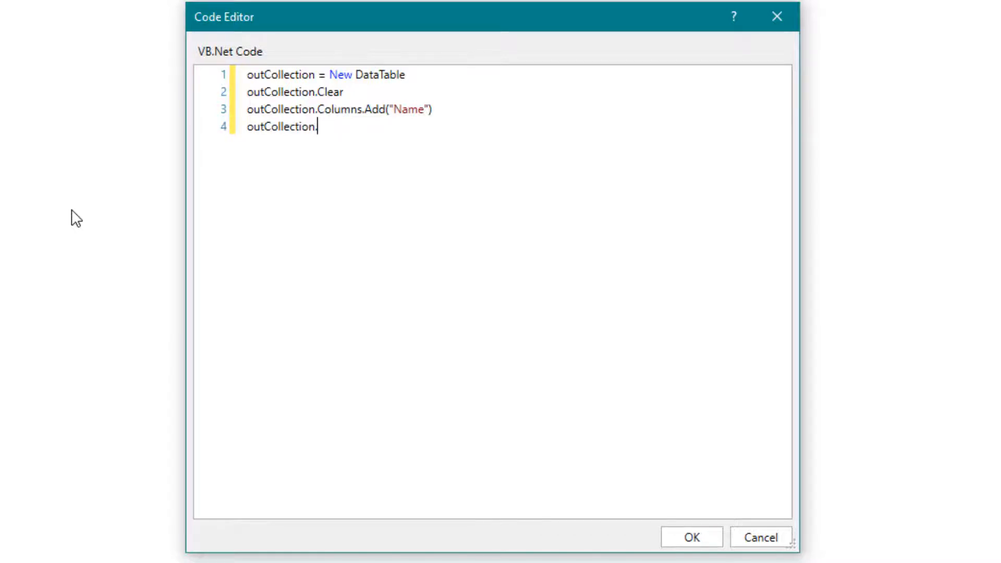
{"action": "type", "text": "Columns.Add(\"Value"}
{"action": "type", "text": "Dim outRow"}
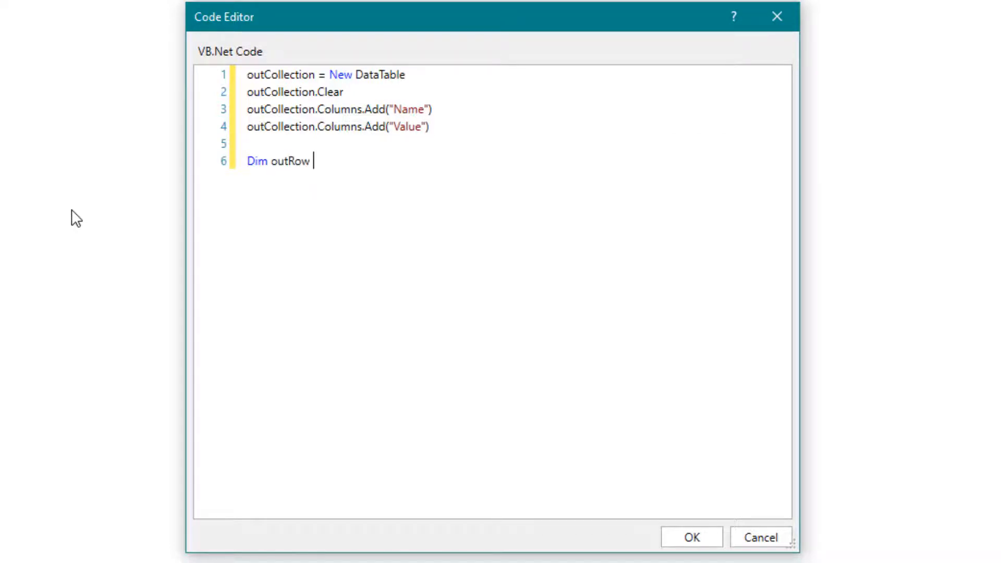
Declare outRow and open nested For Each loops over inCollection rows and columns
{"action": "type", "text": "as System.Data.DataRow"}
{"action": "type", "text": "For Each r"}
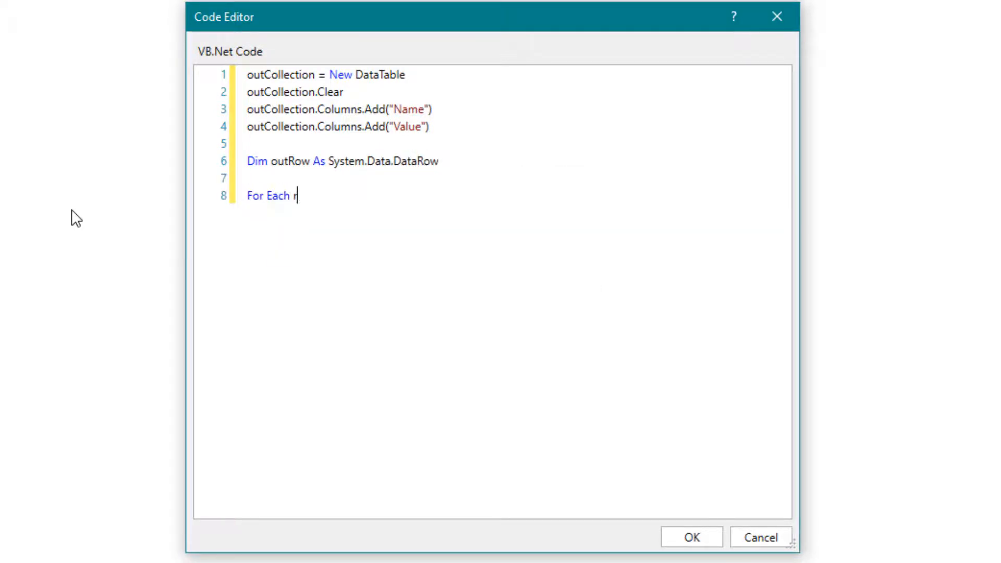
{"action": "type", "text": "As System"}
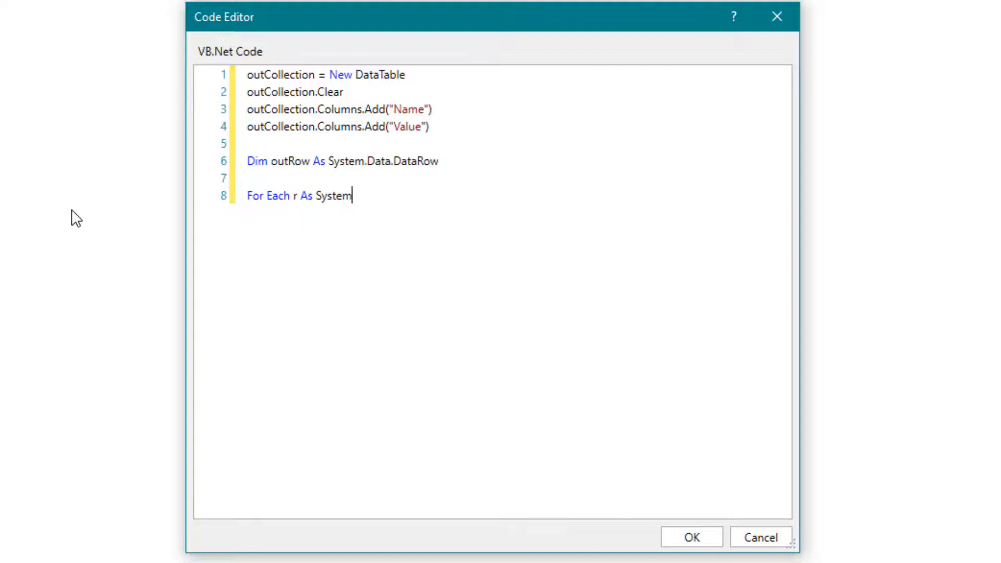
{"action": "type", "text": ".Data.Dataro"}
{"action": "type", "text": "F"}
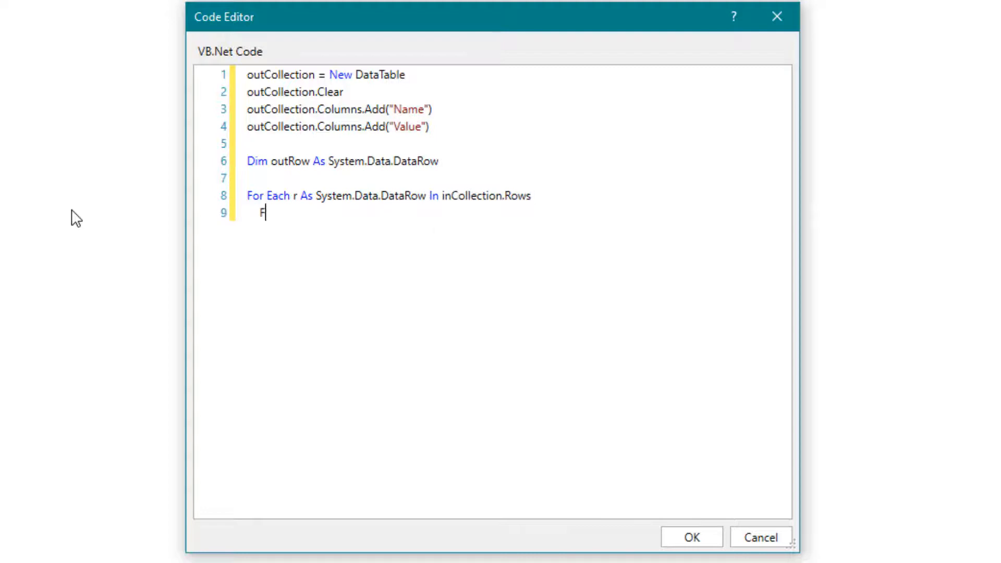
{"action": "type", "text": "or Each c As"}
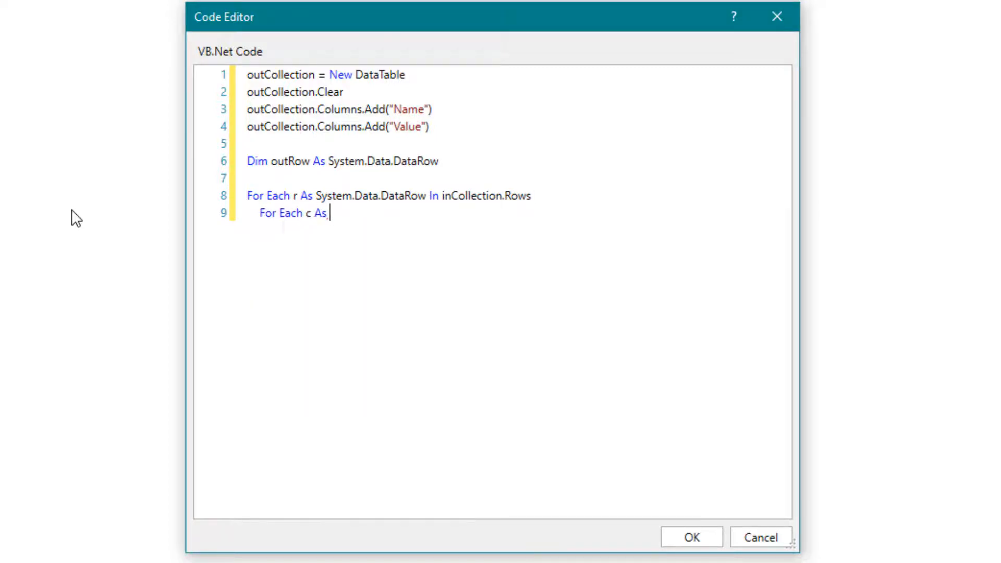
{"action": "type", "text": "System.Data.Dataco"}
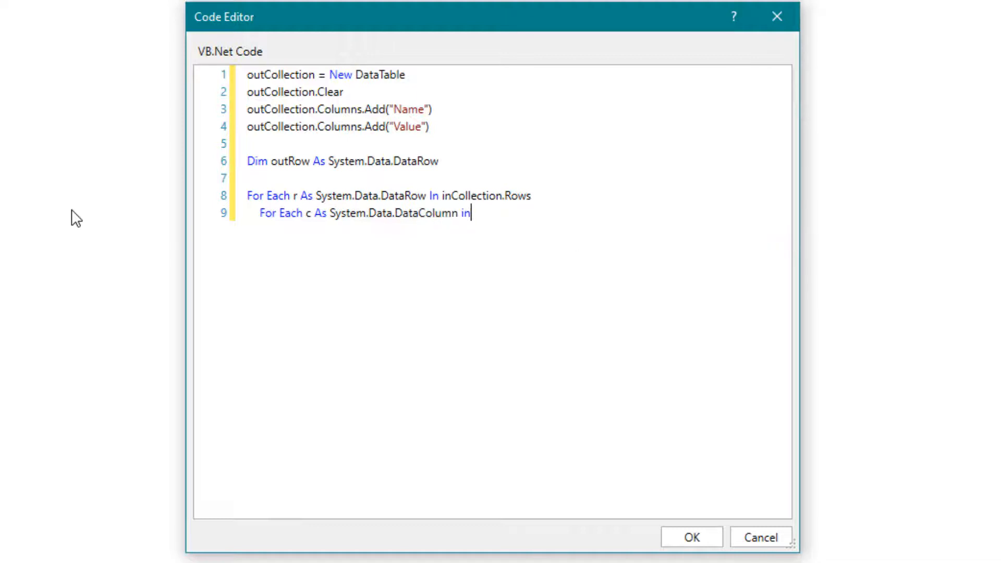
{"action": "type", "text": "inCollection.Columns"}
{"action": "type", "text": "outRow ="}
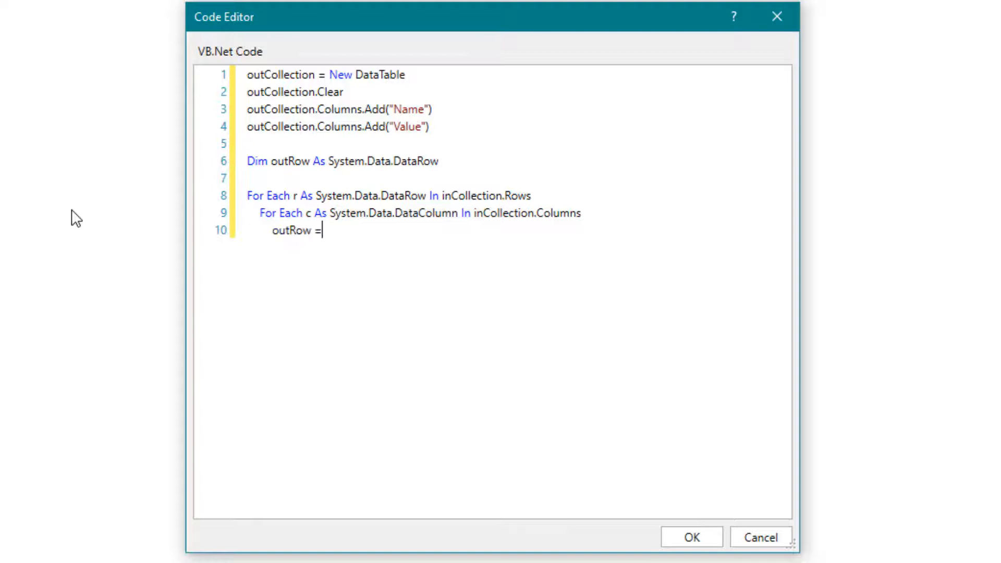
Inside the loop, create outRow with Name as the column name and Value as the cell text
{"action": "type", "text": "outCollection"}
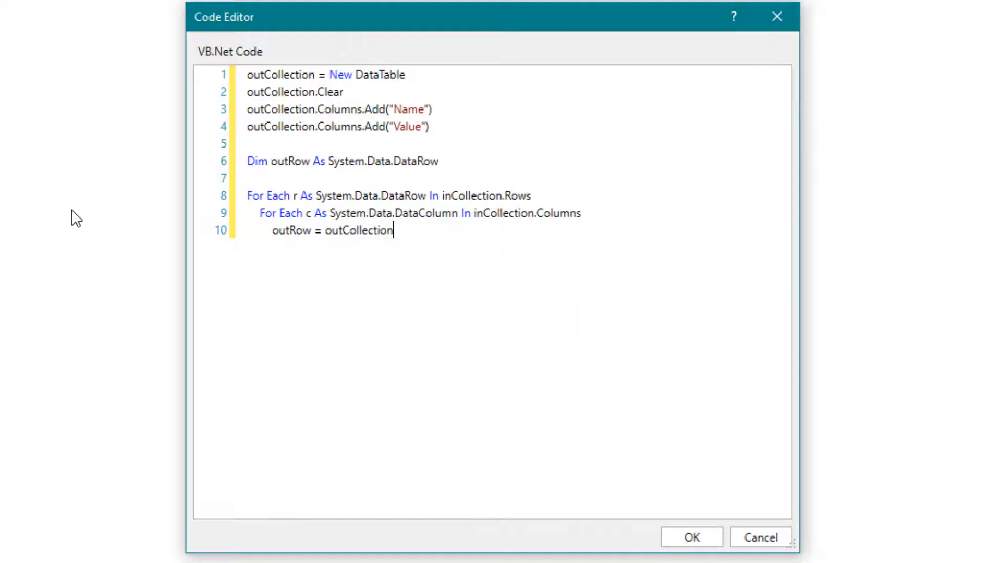
{"action": "type", "text": ".NewRow()"}
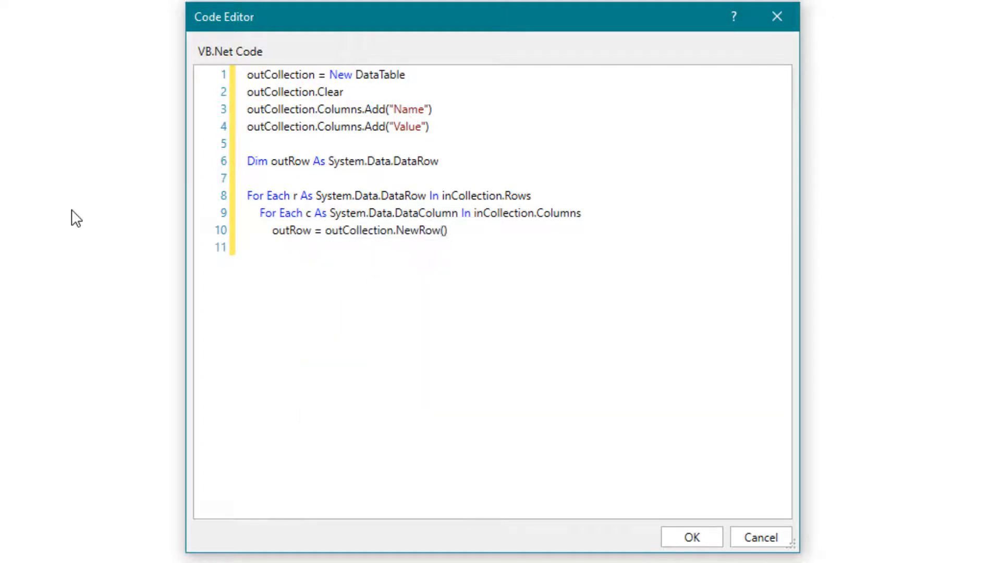
{"action": "type", "text": "outRow(\"Name\") = c."}
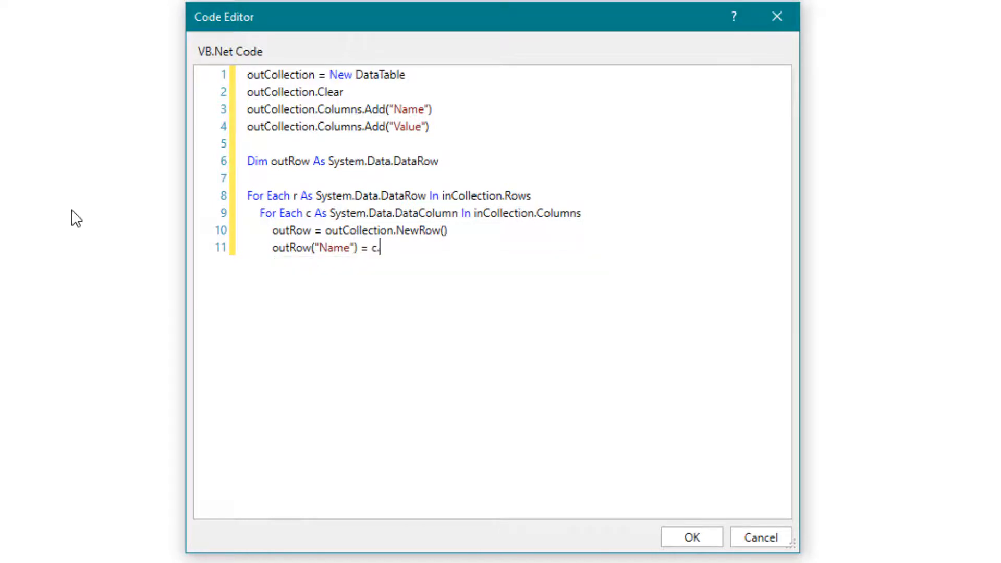
{"action": "type", "text": "ColumnName"}
{"action": "type", "text": "outRow(\"Value"}
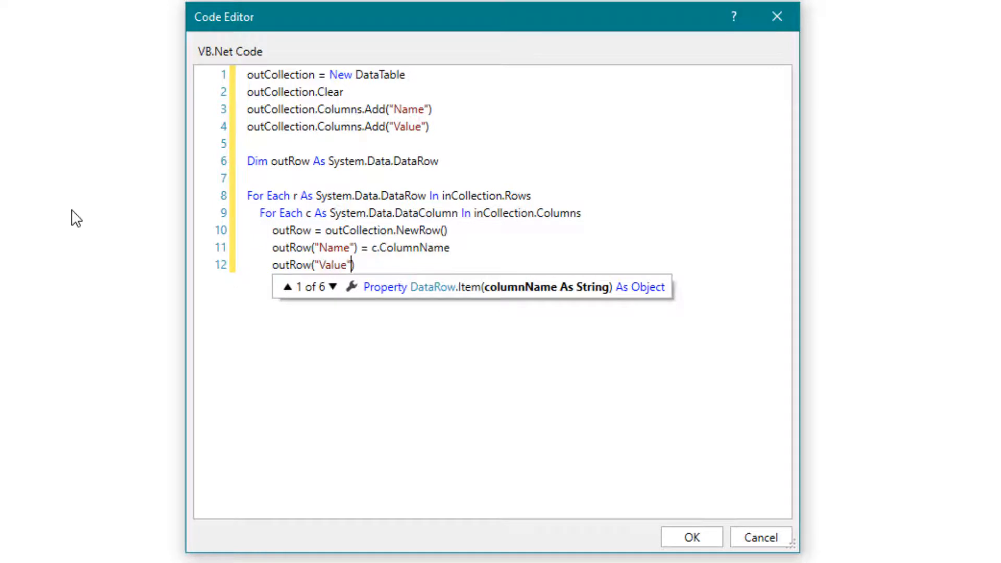
{"action": "type", "text": "= c"}
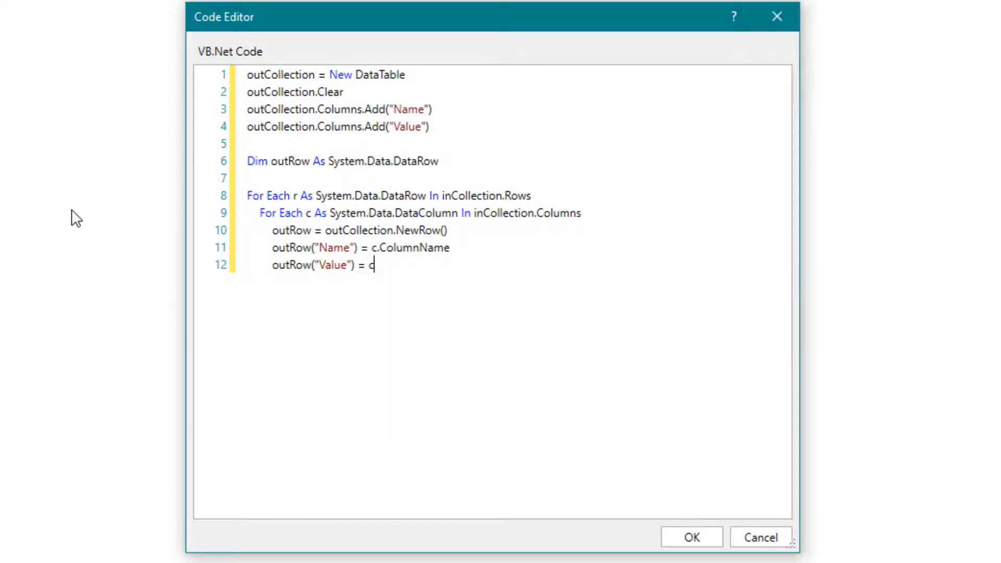
{"action": "type", "text": "STR()"}
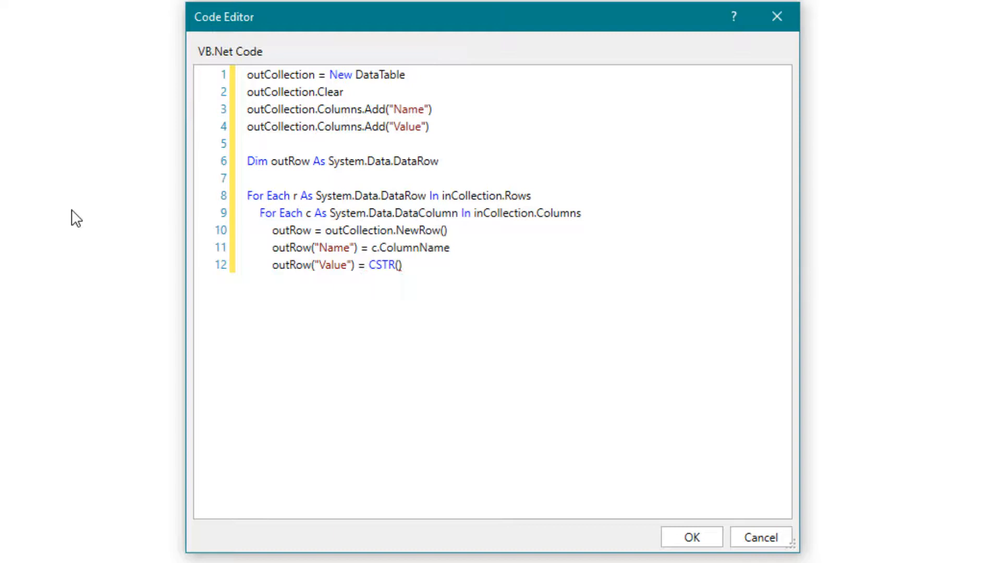
{"action": "type", "text": "r(c.ColumnName"}
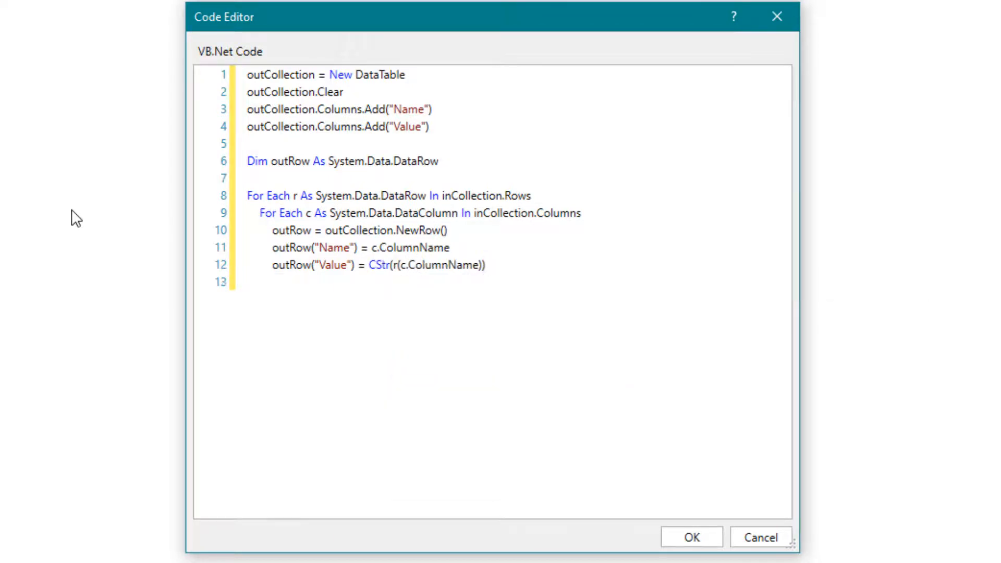
Add outRow to outCollection, close both loops with Next, and confirm the code
{"action": "type", "text": "outCollection."}
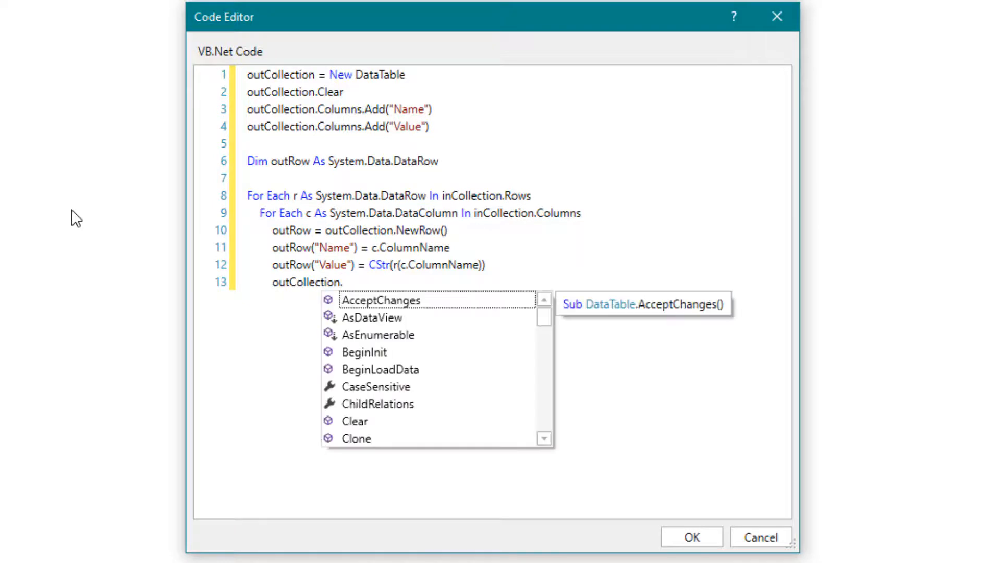
{"action": "type", "text": "Rows.Add(outRow"}
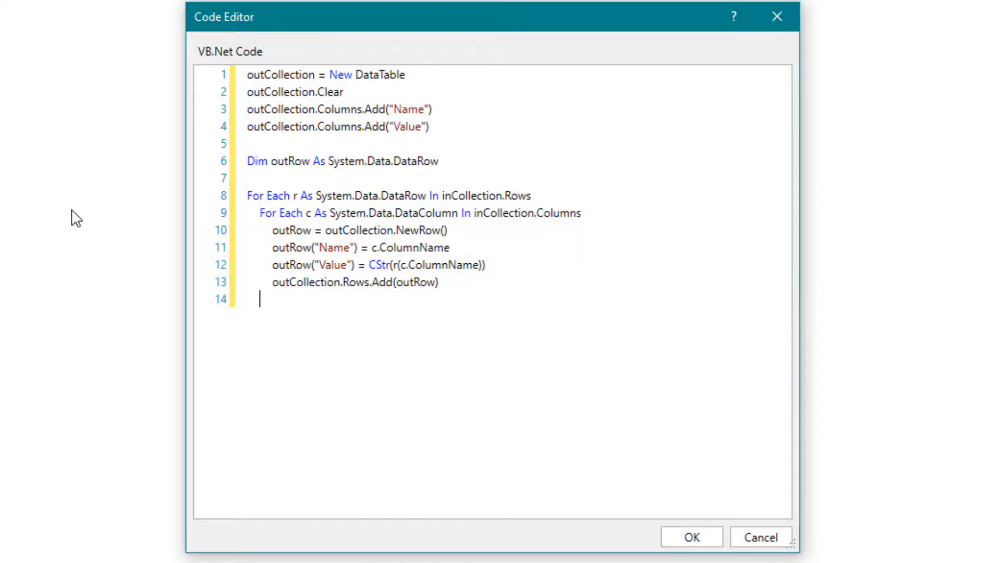
{"action": "type", "text": "Next"}
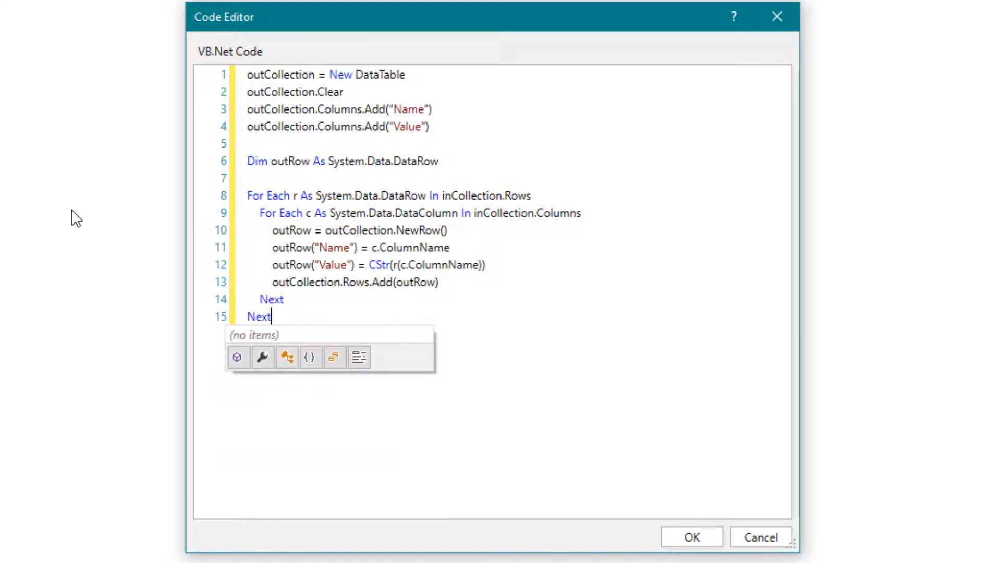
{"action": "key", "text": "Escape"}
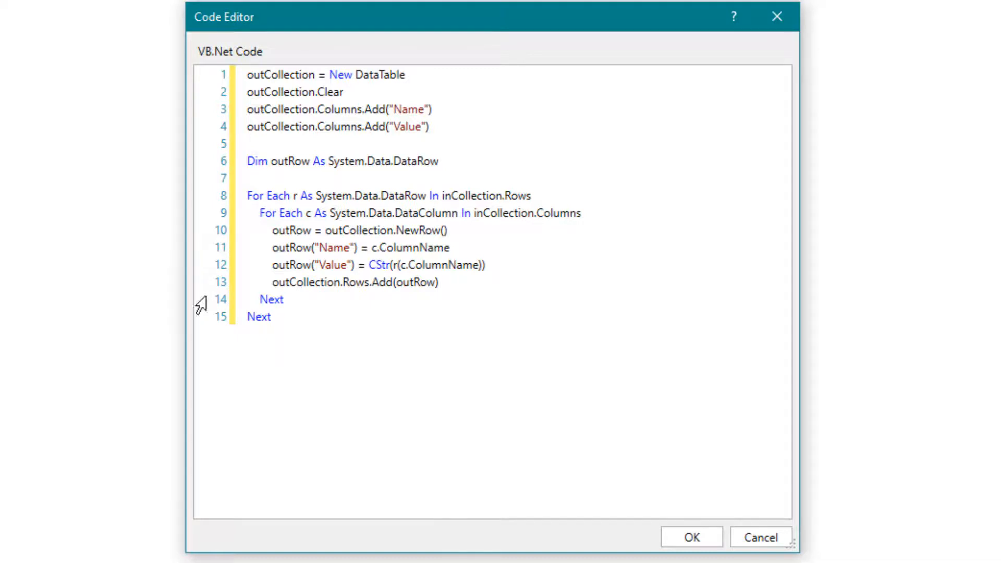
{"action": "left_click", "coordinate": [691, 536]}
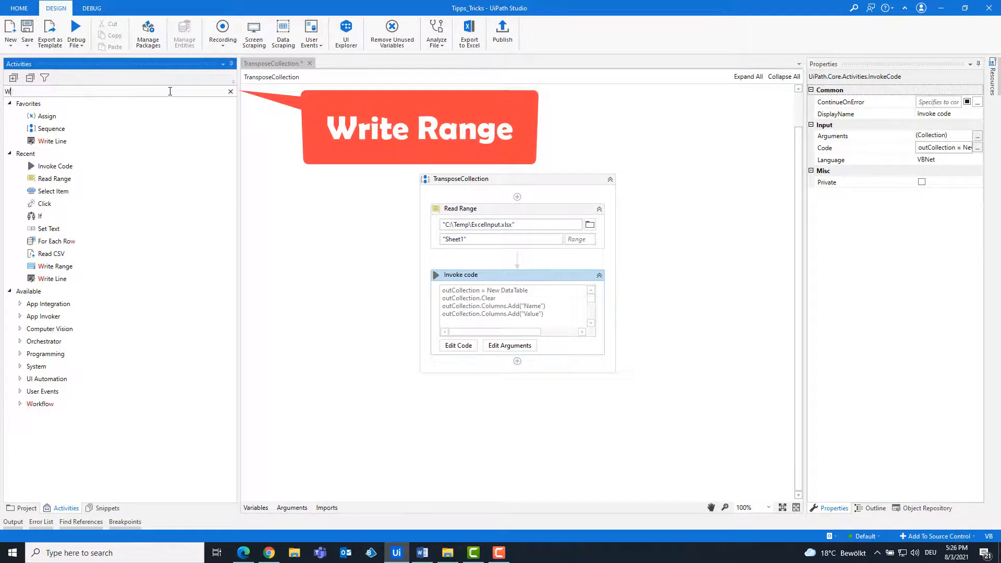
Add Write Range writing out_Excel to C:\Temp\ExcelInput.xlsx, sheet Output, cell A1
{"action": "type", "text": "Write Range"}
{"action": "type", "text": "ou"}
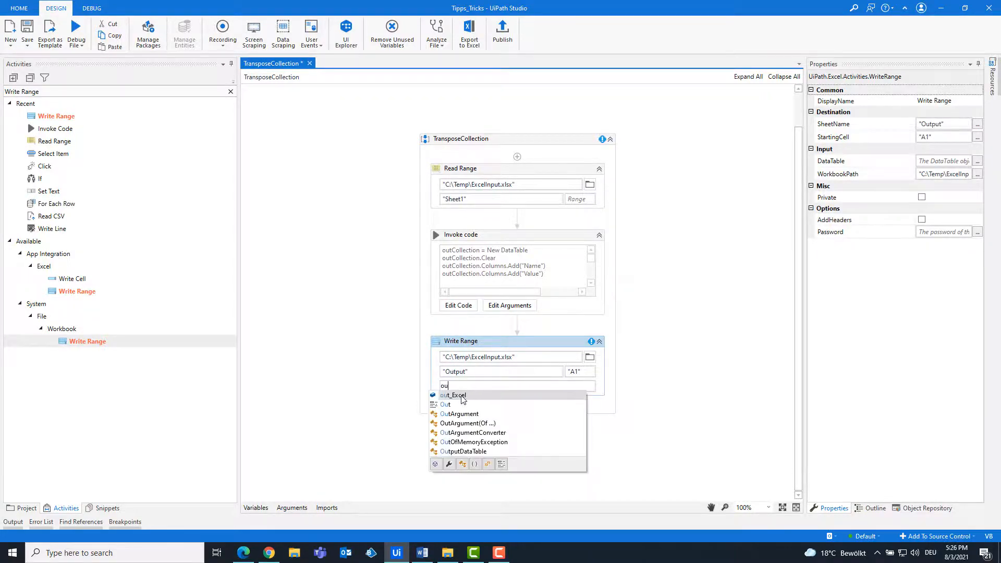
{"action": "left_click", "coordinate": [453, 394]}
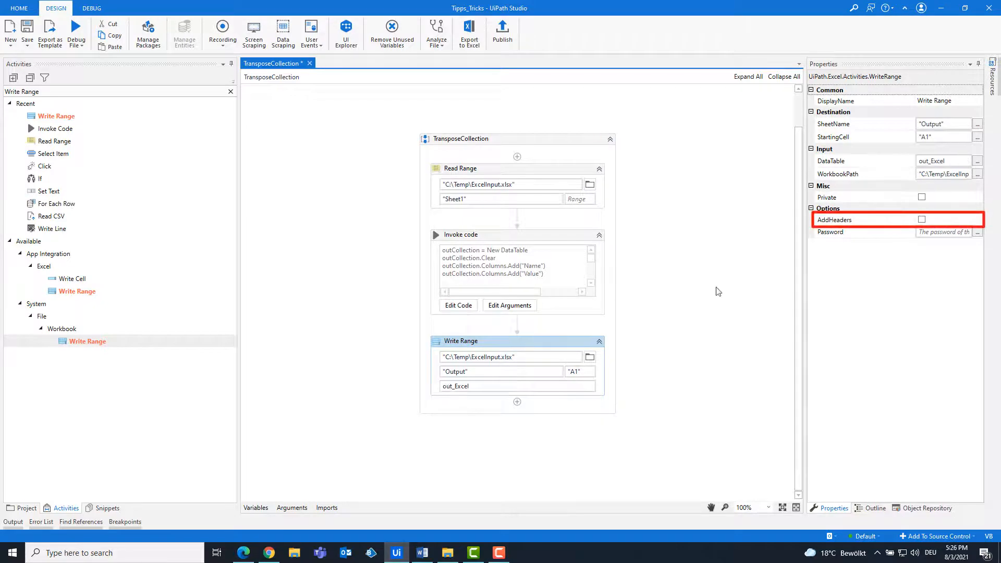
Tick the AddHeaders option in the Write Range properties
{"action": "left_click", "coordinate": [921, 219]}
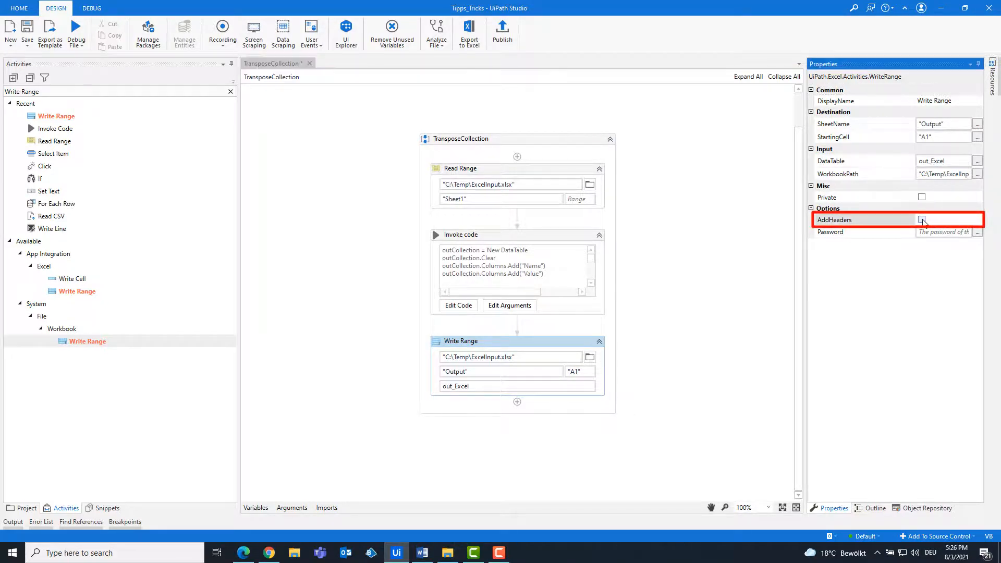
{"action": "left_click", "coordinate": [922, 220]}
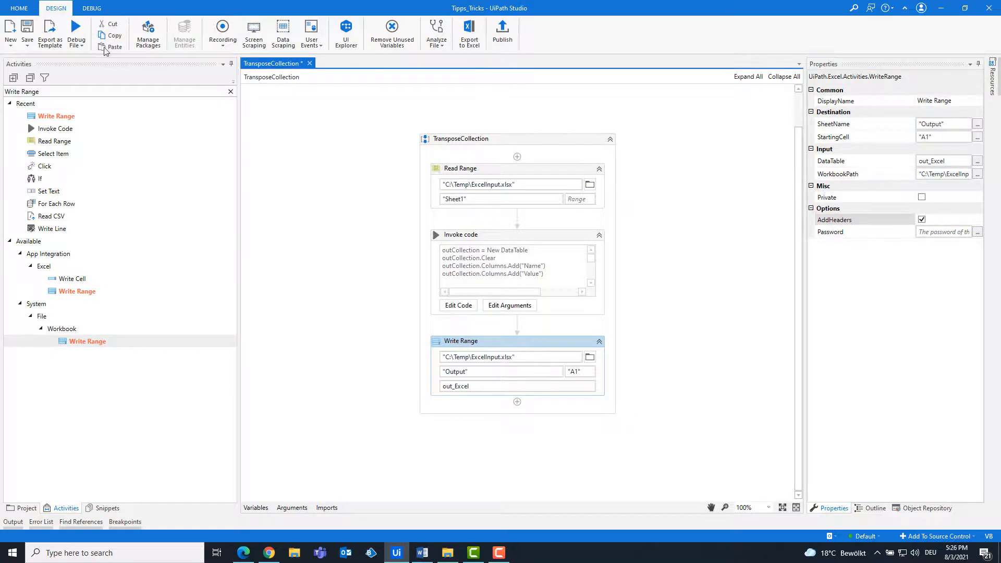
{"action": "mouse_move", "coordinate": [76, 29]}
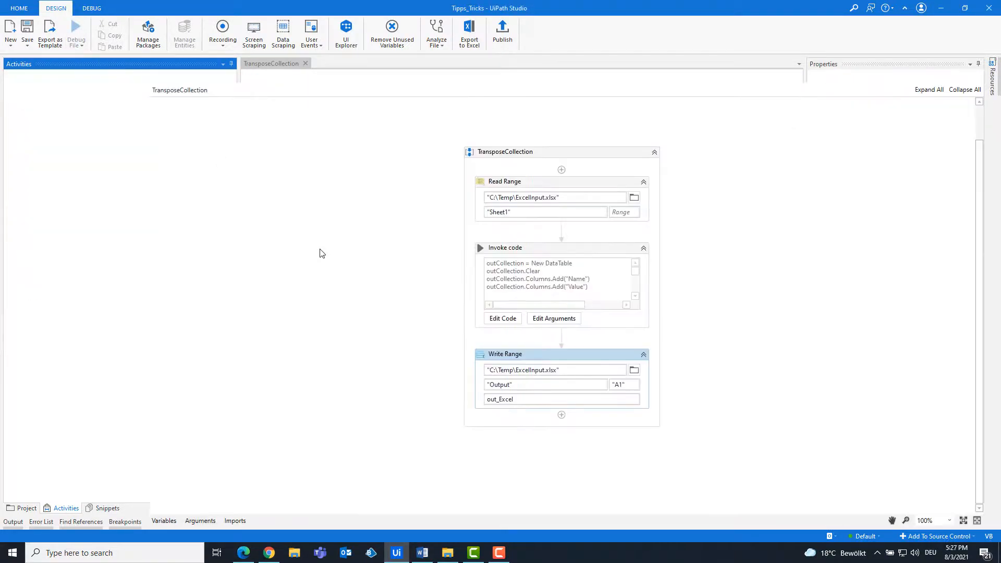
Run the TransposeCollection workflow, then reopen C:\Temp\ExcelInput.xlsx in Excel
{"action": "left_click", "coordinate": [76, 33]}
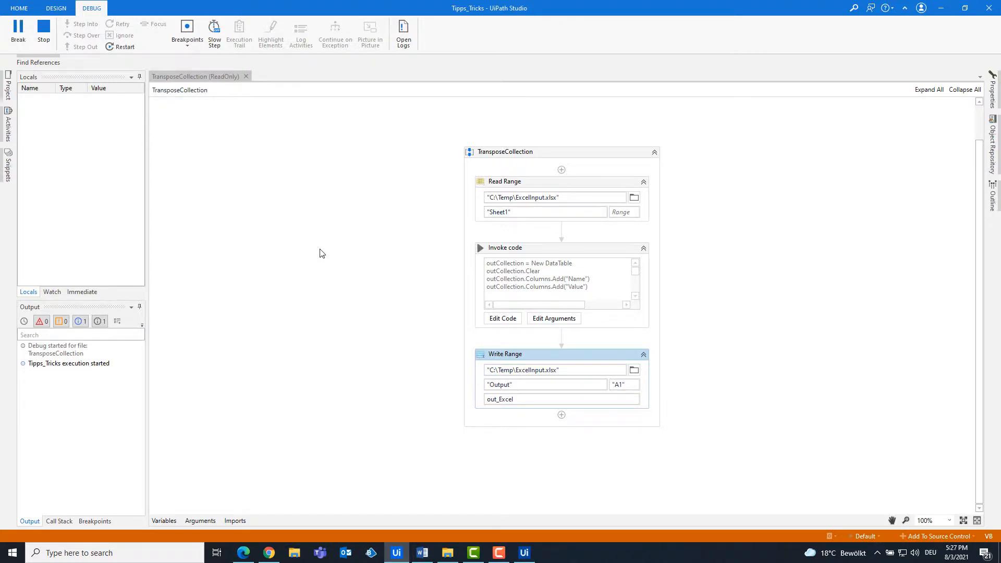
{"action": "left_click", "coordinate": [56, 8]}
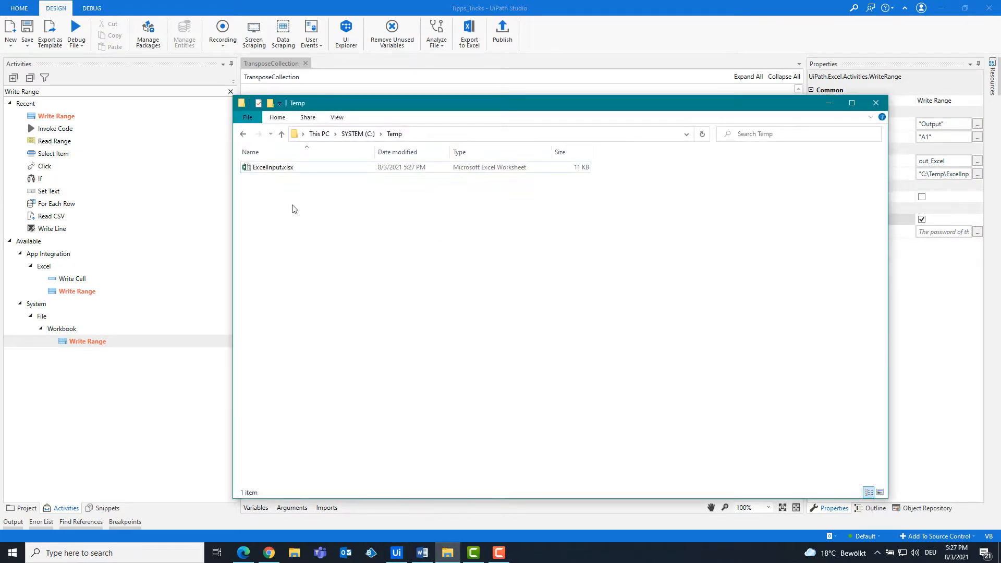
{"action": "double_click", "coordinate": [272, 167]}
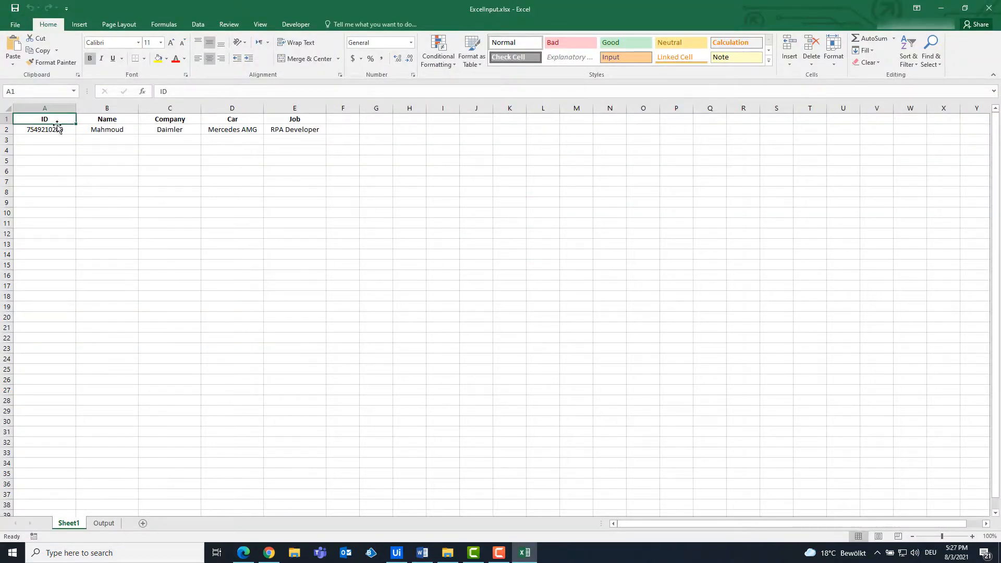
{"action": "left_click", "coordinate": [169, 170]}
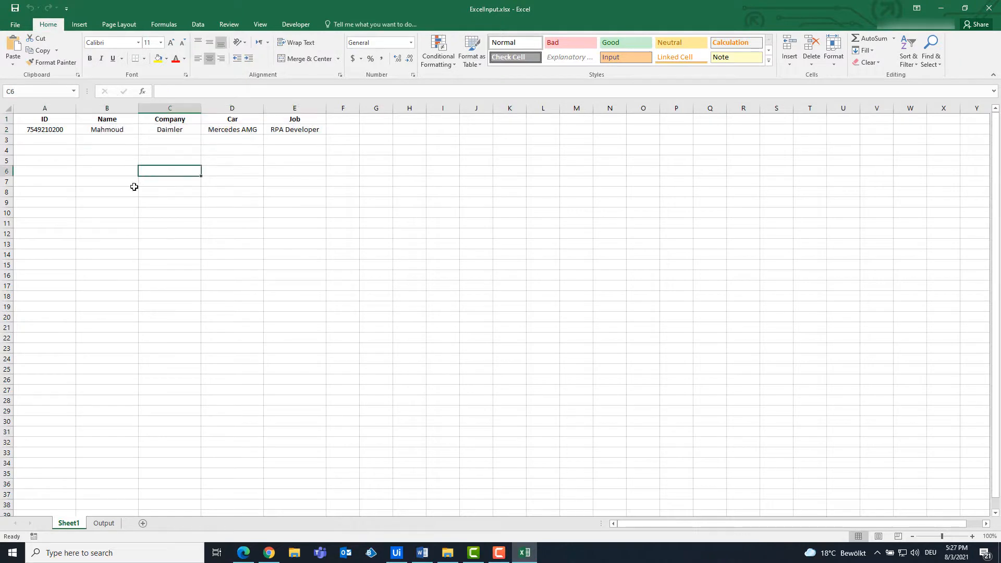